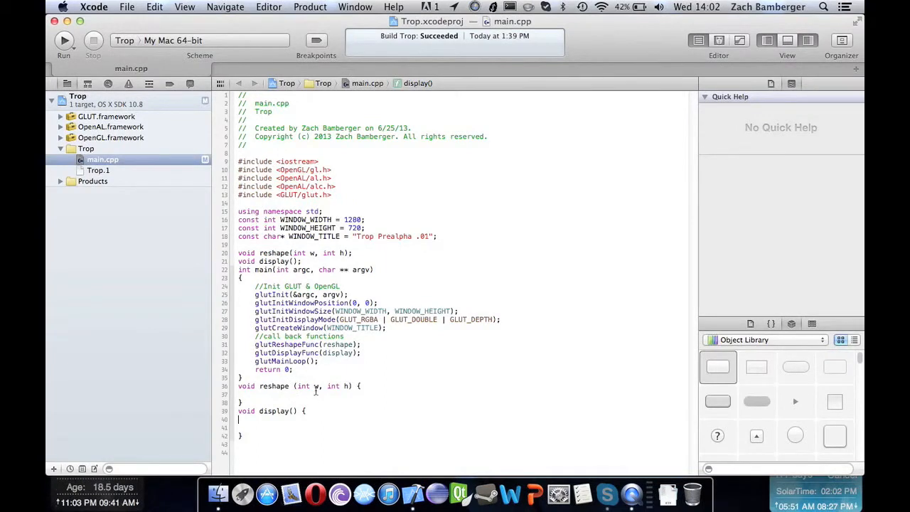
{"action": "mouse_move", "coordinate": [327, 370]}
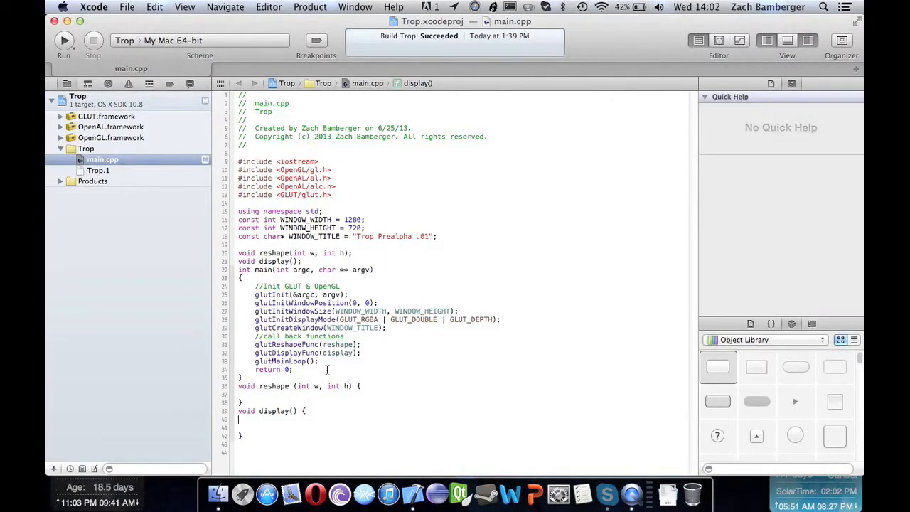
Step: Build and run the program before editing display()
{"action": "left_click", "coordinate": [64, 40]}
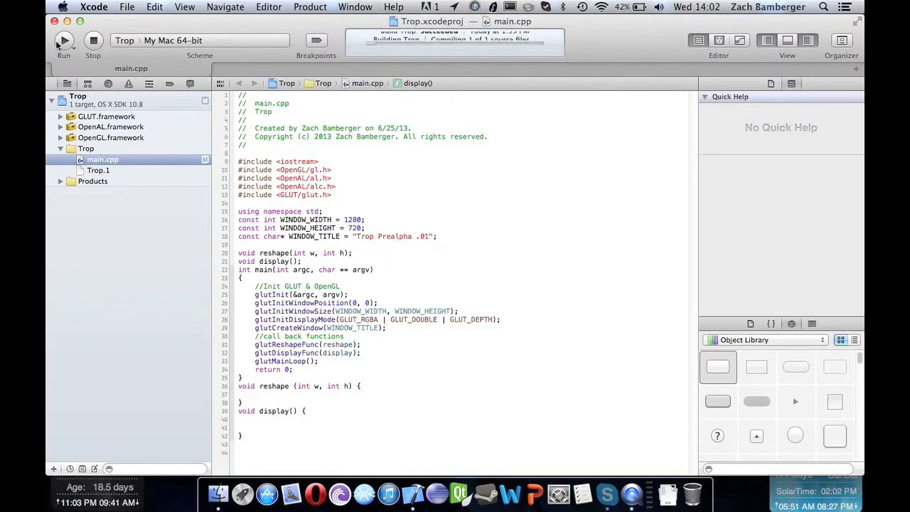
{"action": "left_click", "coordinate": [63, 39]}
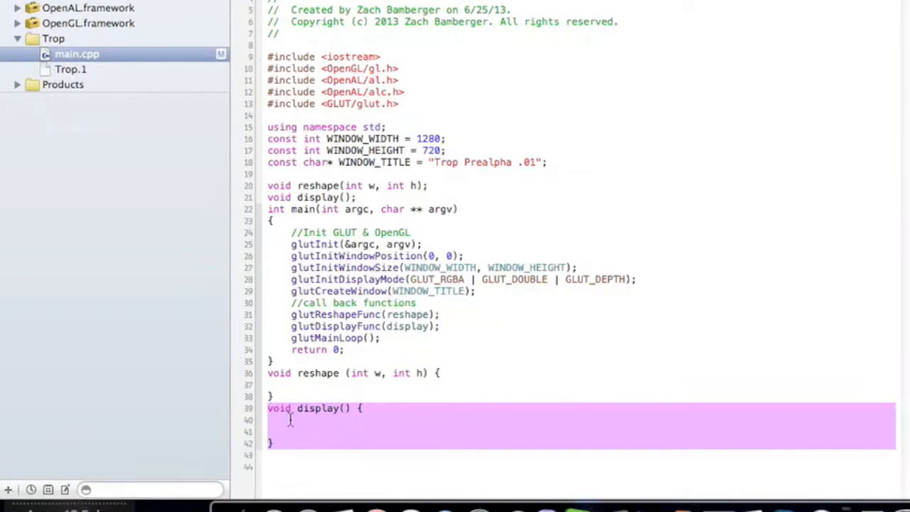
Step: Add glClear(GL_COLOR_BUFFER_BIT | GL_DEPTH_BUFFER_BIT); inside display()
{"action": "left_click", "coordinate": [284, 420]}
{"action": "type", "text": "glClear(GLbitfield mask"}
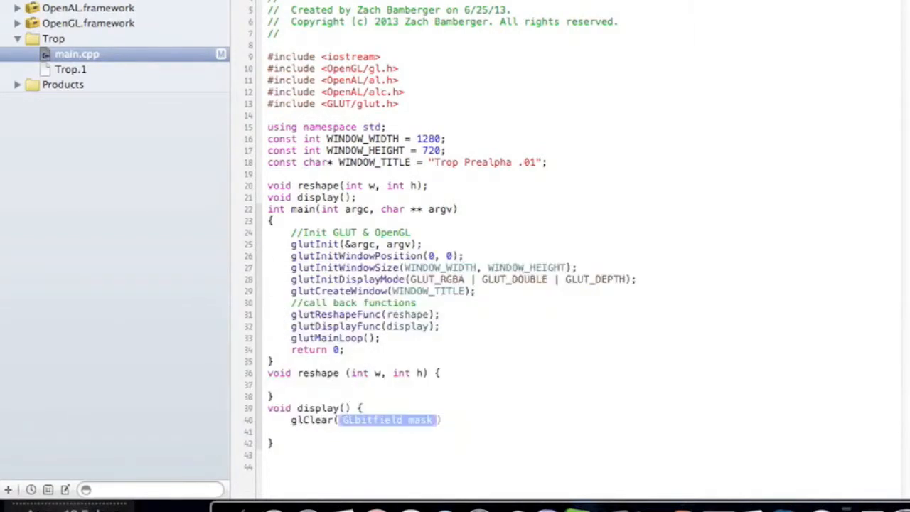
{"action": "type", "text": "CL_"}
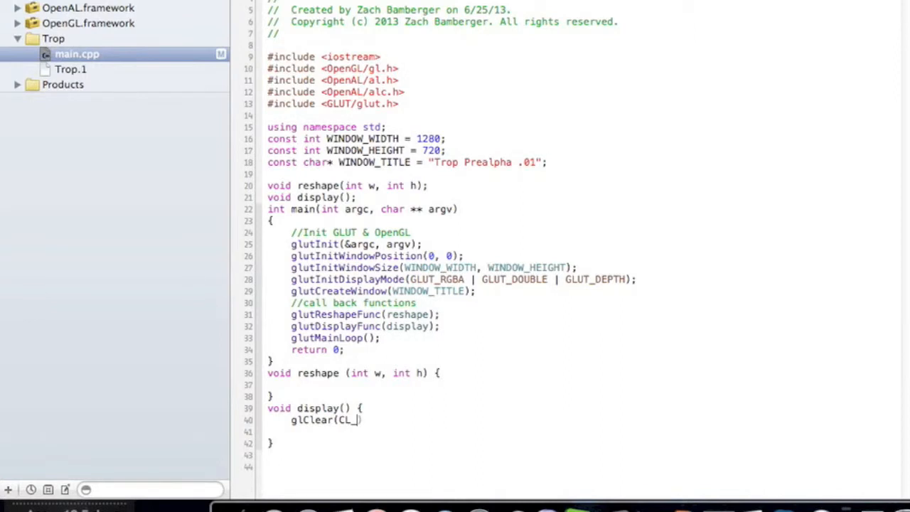
{"action": "type", "text": "GL"}
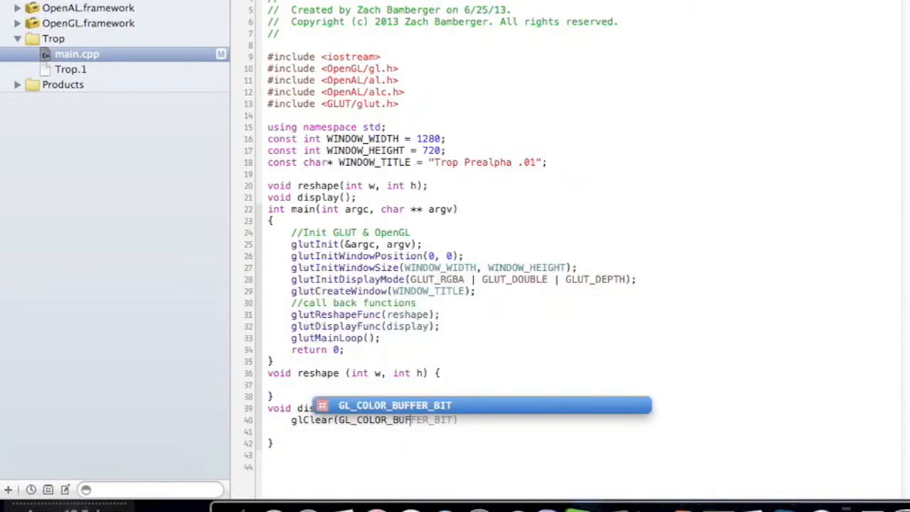
{"action": "type", "text": "| GL_DEPTH_BUFFER_BIT);"}
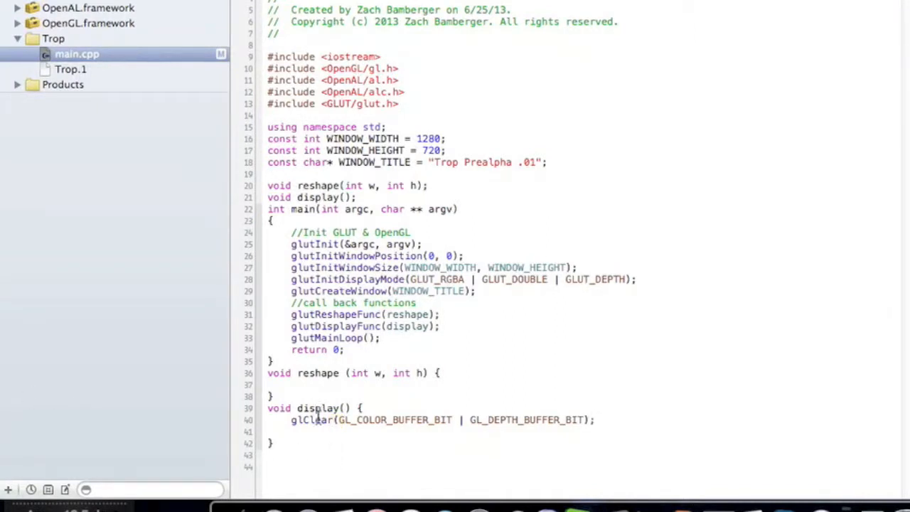
{"action": "double_click", "coordinate": [310, 420]}
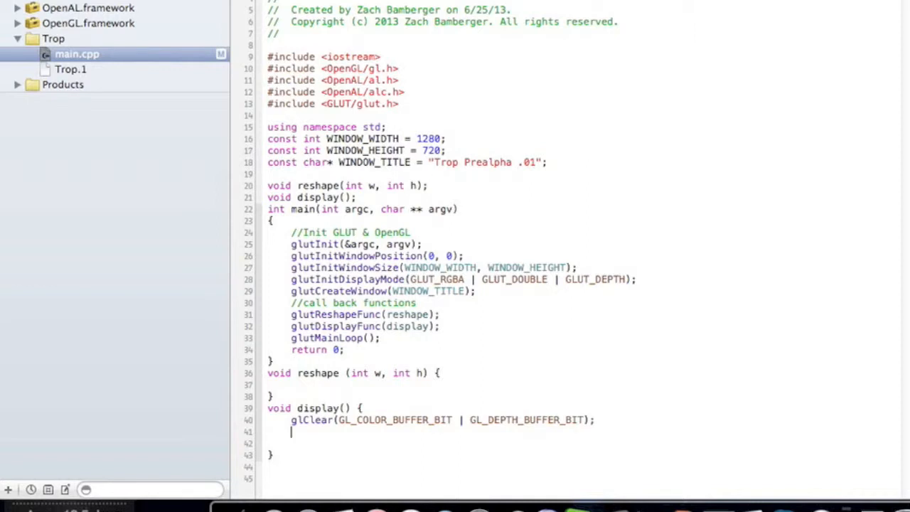
Step: Add glLoadIdentity(); after the clear call, followed by blank lines
{"action": "type", "text": "glLoadIdentity();"}
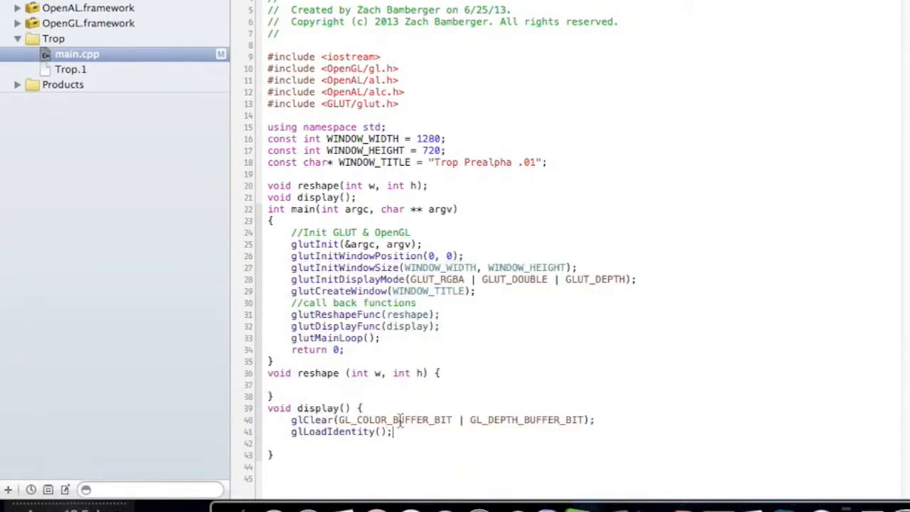
{"action": "double_click", "coordinate": [333, 432]}
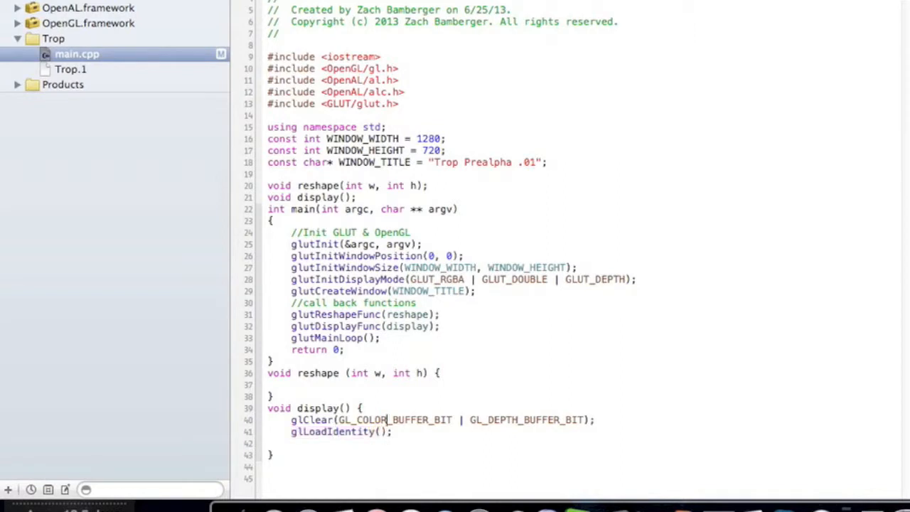
{"action": "key", "text": "enter"}
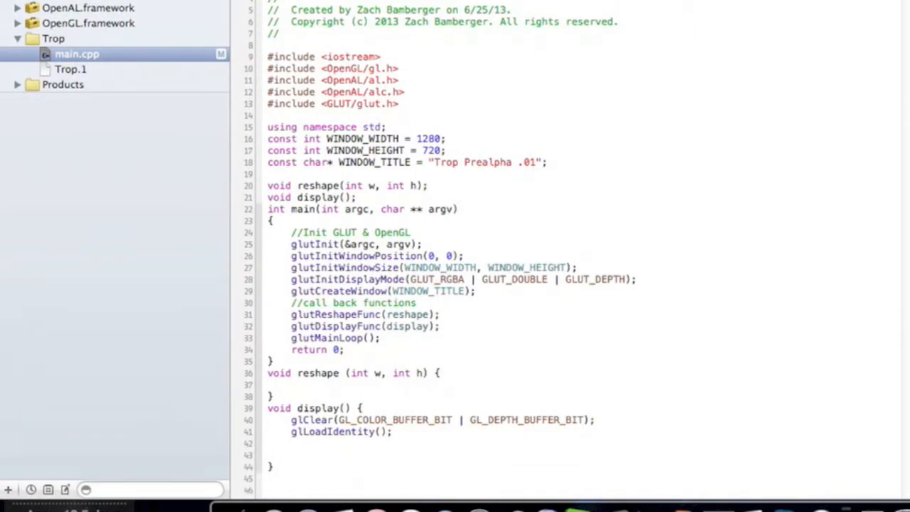
Step: Add glBegin(GL_QUADS); on a new line below glLoadIdentity()
{"action": "scroll", "scroll_direction": "down", "scroll_amount": 3}
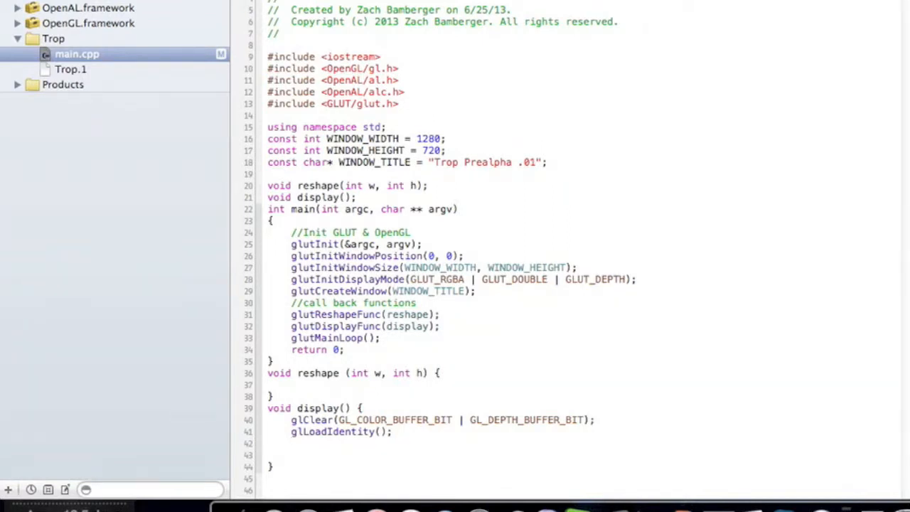
{"action": "mouse_move", "coordinate": [782, 79]}
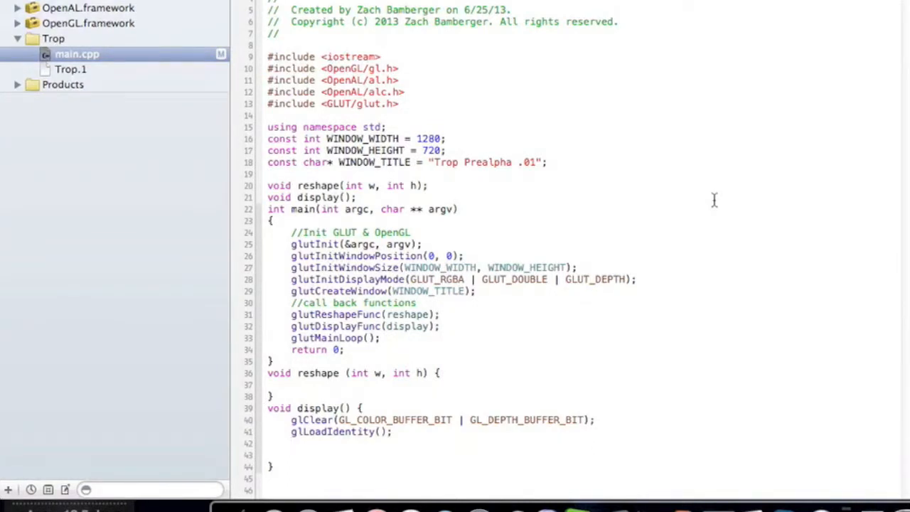
{"action": "left_click", "coordinate": [291, 455]}
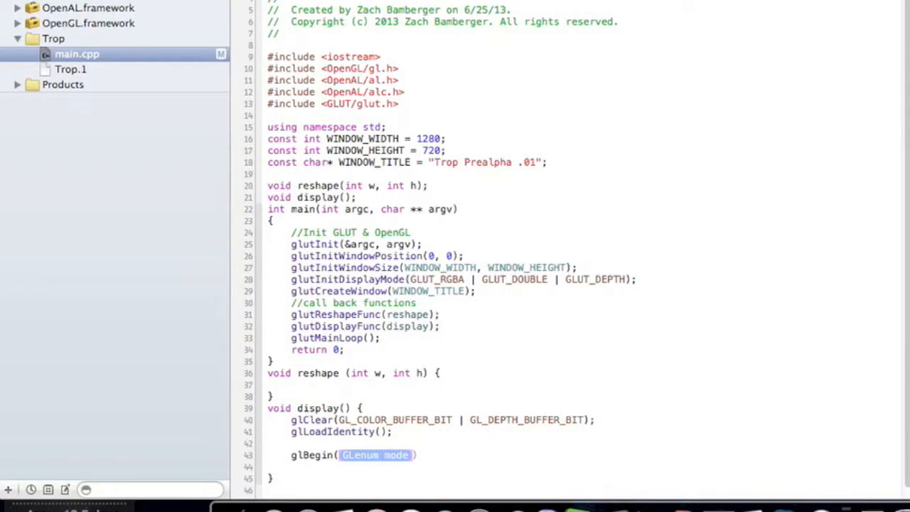
{"action": "type", "text": "GLu"}
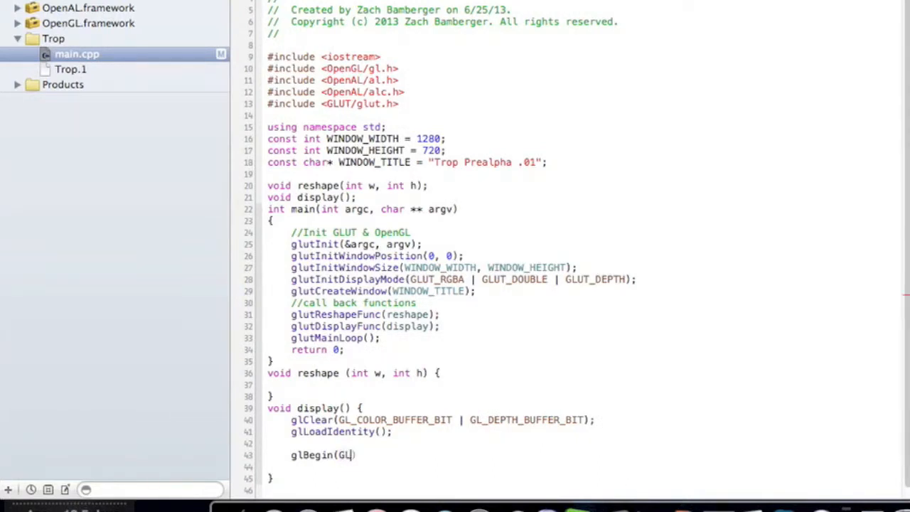
{"action": "type", "text": "GL_QUADS"}
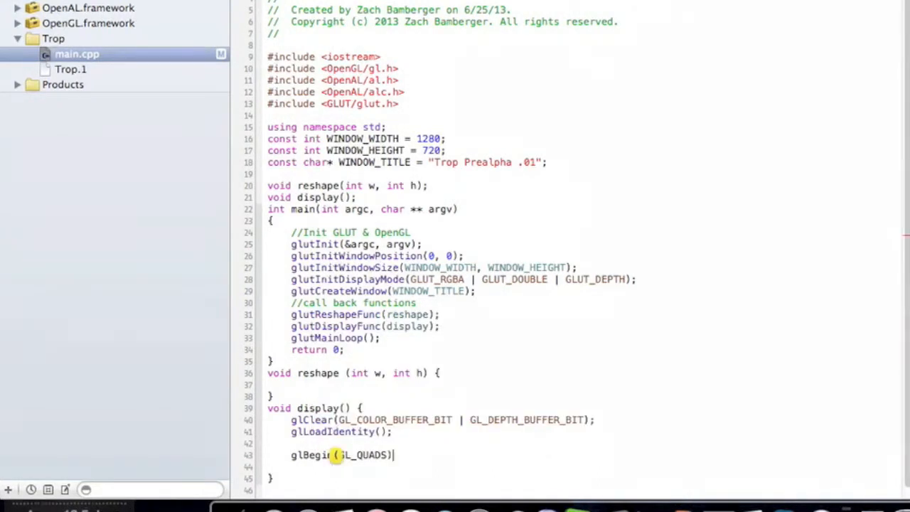
{"action": "type", "text": ";"}
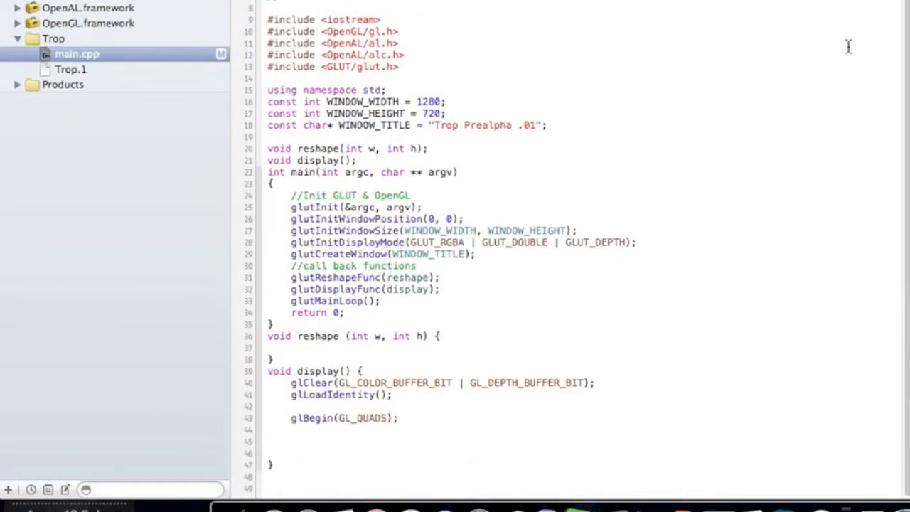
Step: Write glVertex3f(x, y, z);, duplicate it to four lines and set each z to 0.0f
{"action": "type", "text": "vert"}
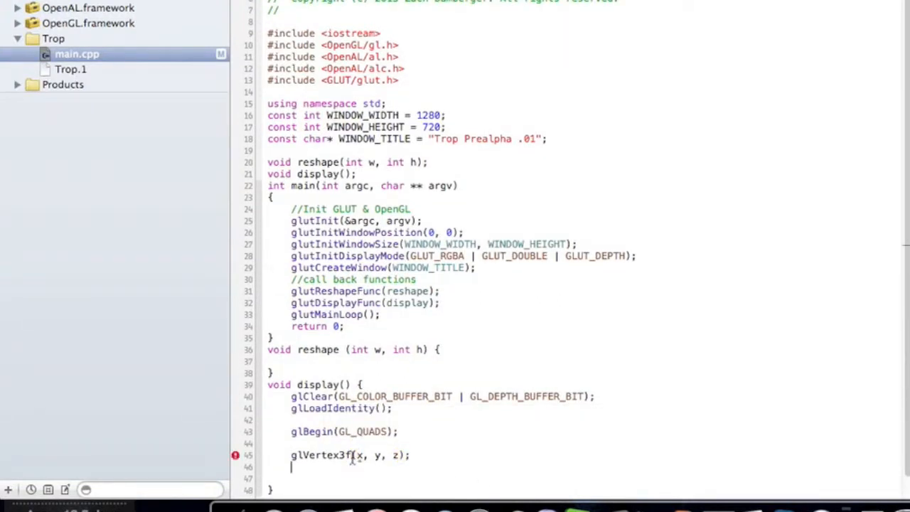
{"action": "triple_click", "coordinate": [350, 455]}
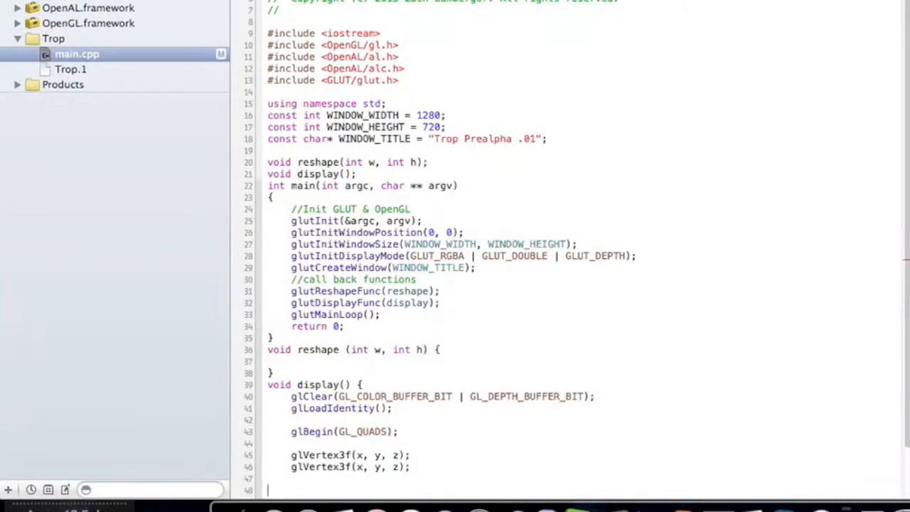
{"action": "scroll", "scroll_direction": "down", "scroll_amount": 3}
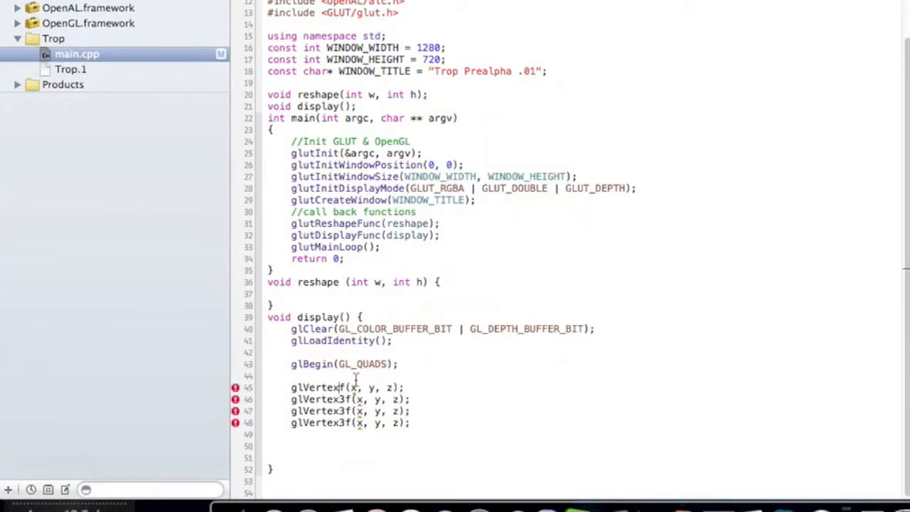
{"action": "type", "text": "3"}
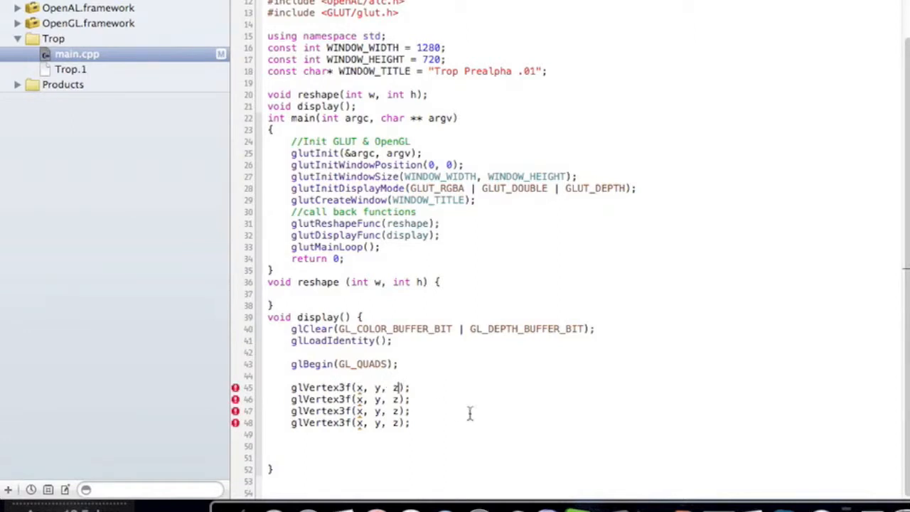
{"action": "type", "text": "0.0f"}
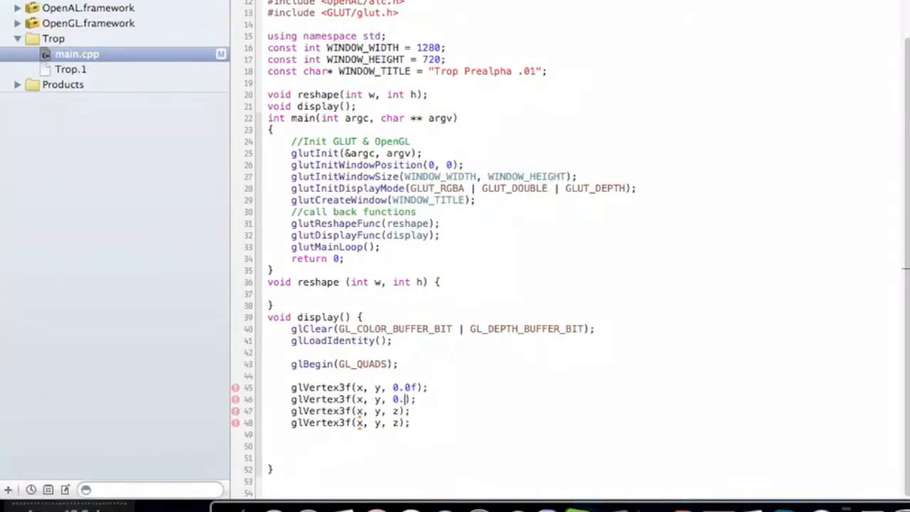
{"action": "type", "text": "0f"}
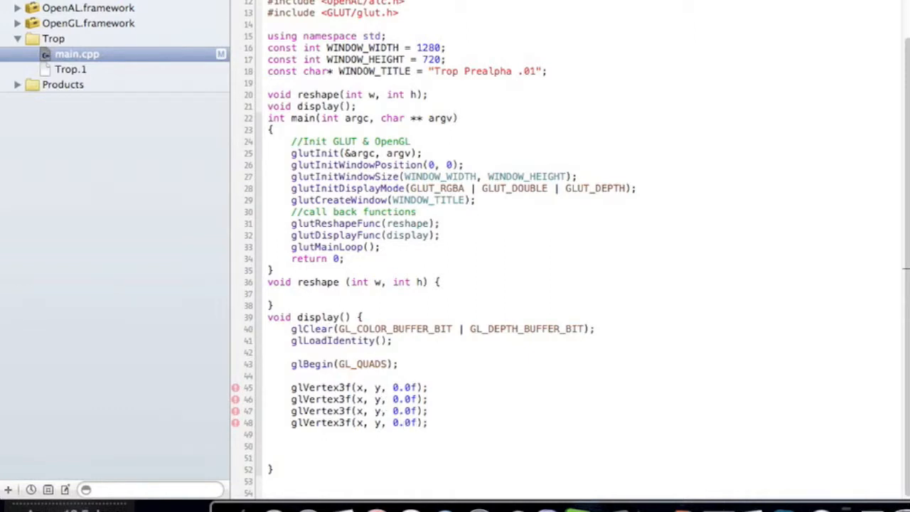
Step: Build with Cmd+B, then comment out the erroring glVertex3f lines with //
{"action": "left_click", "coordinate": [384, 398]}
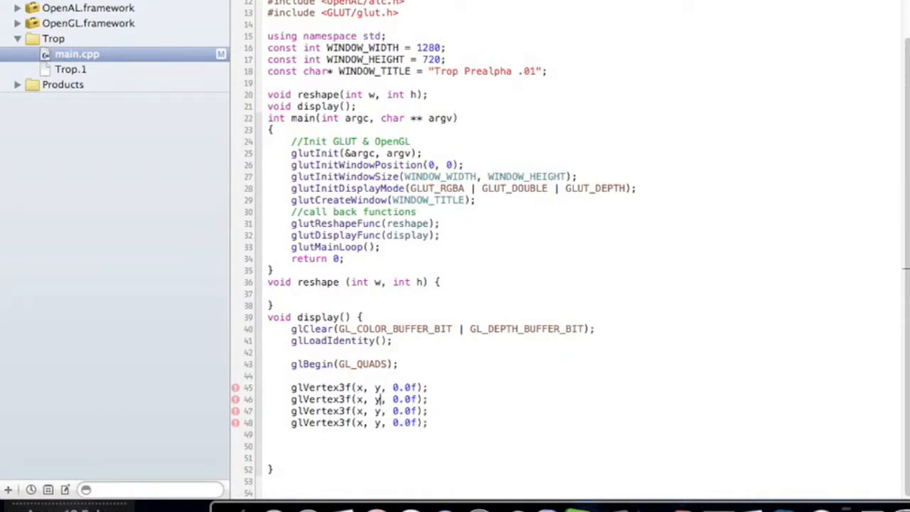
{"action": "key", "text": "cmd+b"}
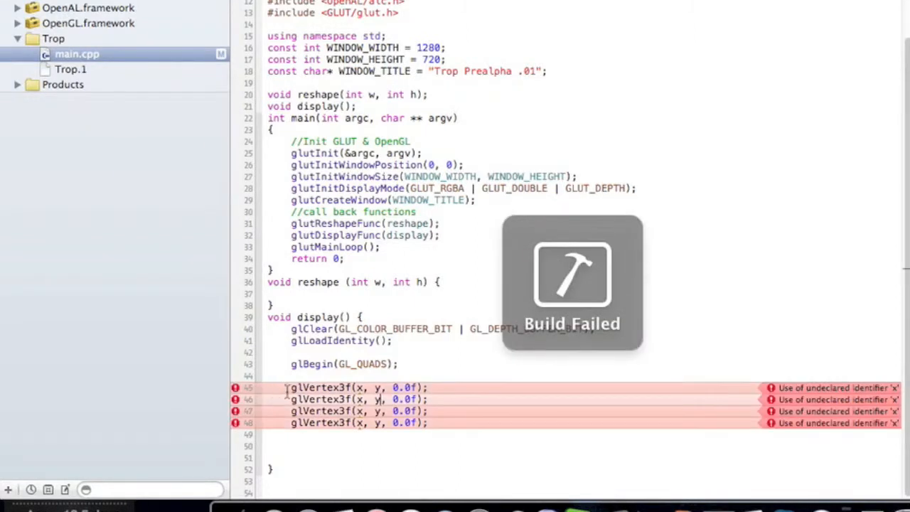
{"action": "type", "text": "//"}
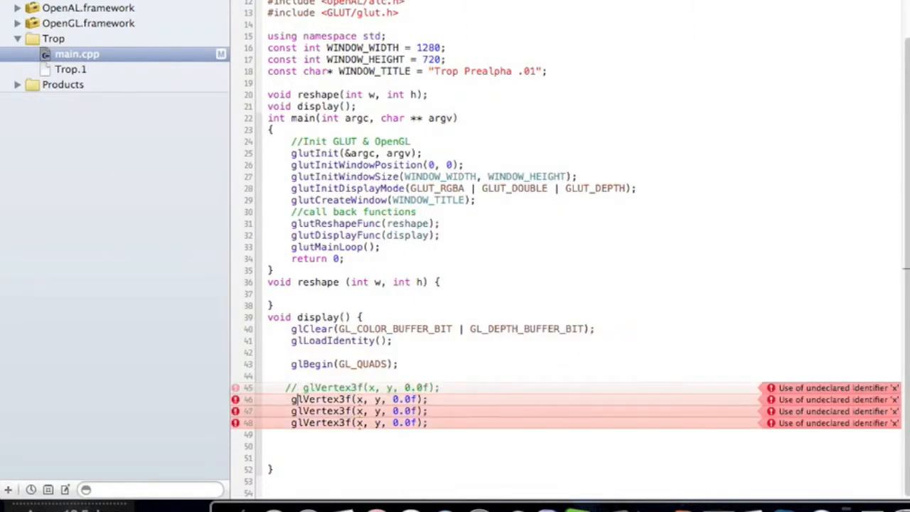
{"action": "type", "text": "//"}
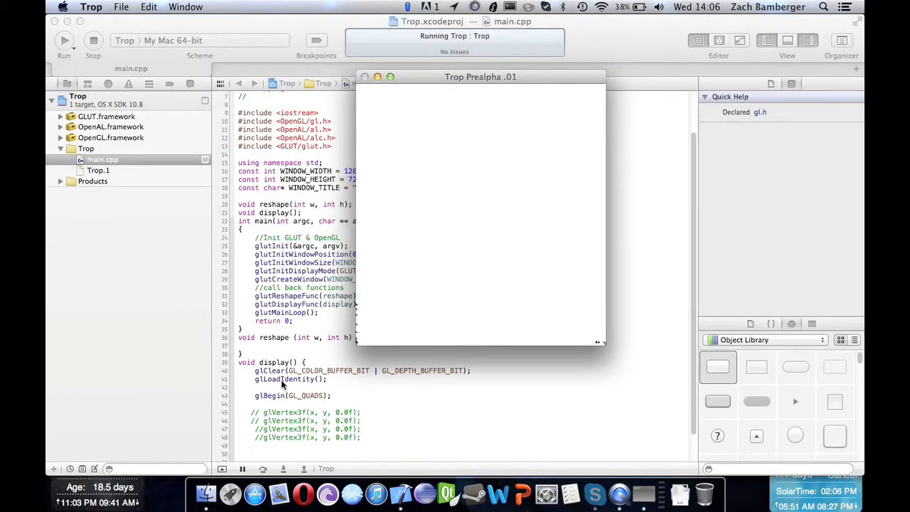
{"action": "mouse_move", "coordinate": [424, 320]}
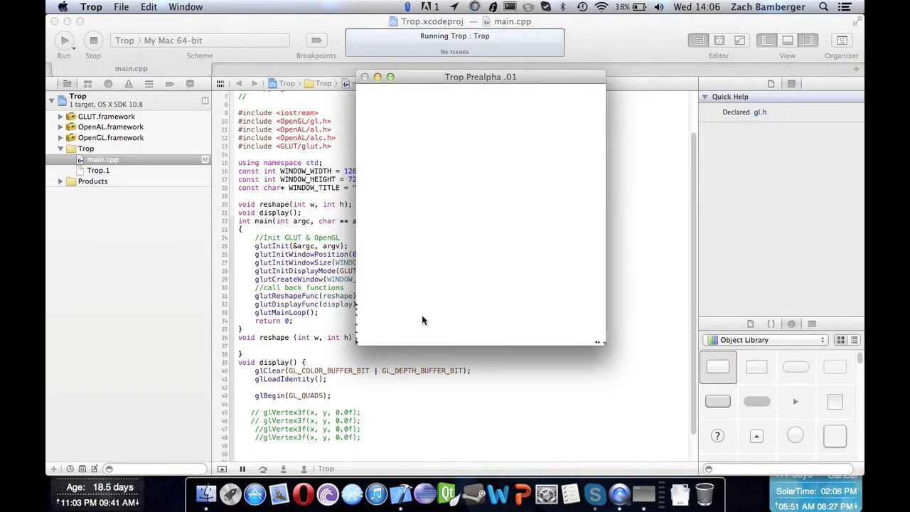
{"action": "mouse_move", "coordinate": [489, 88]}
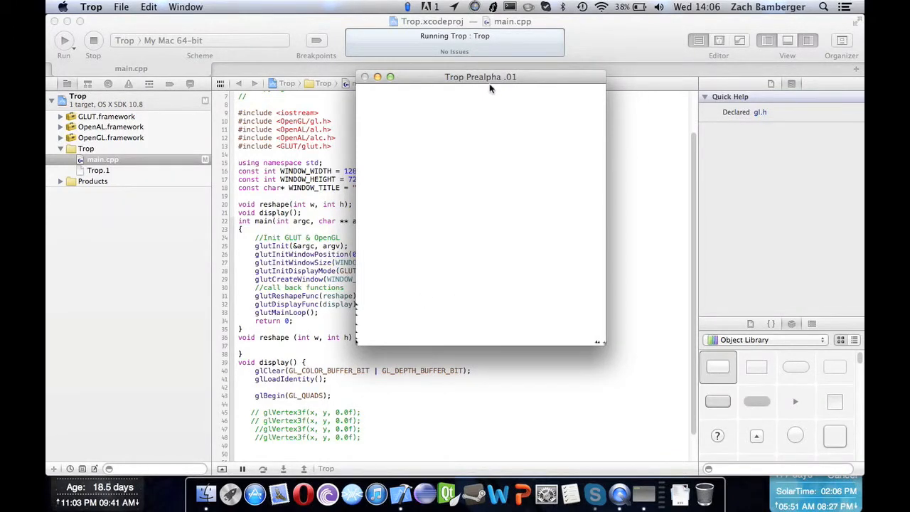
{"action": "left_click_drag", "start_coordinate": [481, 77], "coordinate": [523, 97]}
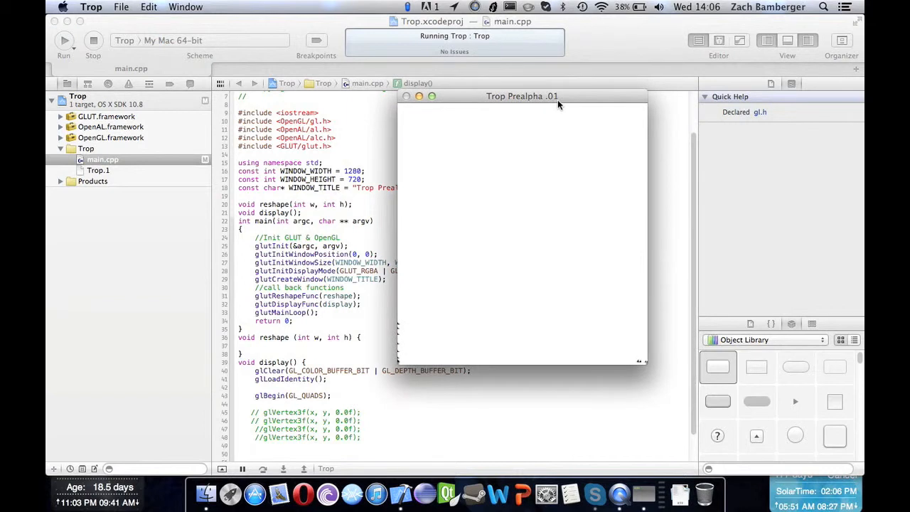
{"action": "left_click_drag", "start_coordinate": [522, 97], "coordinate": [485, 82]}
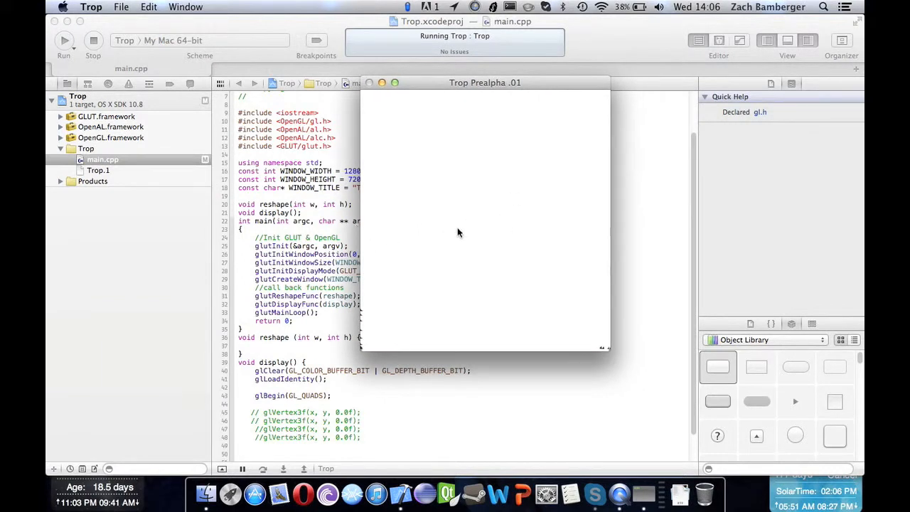
{"action": "mouse_move", "coordinate": [384, 236]}
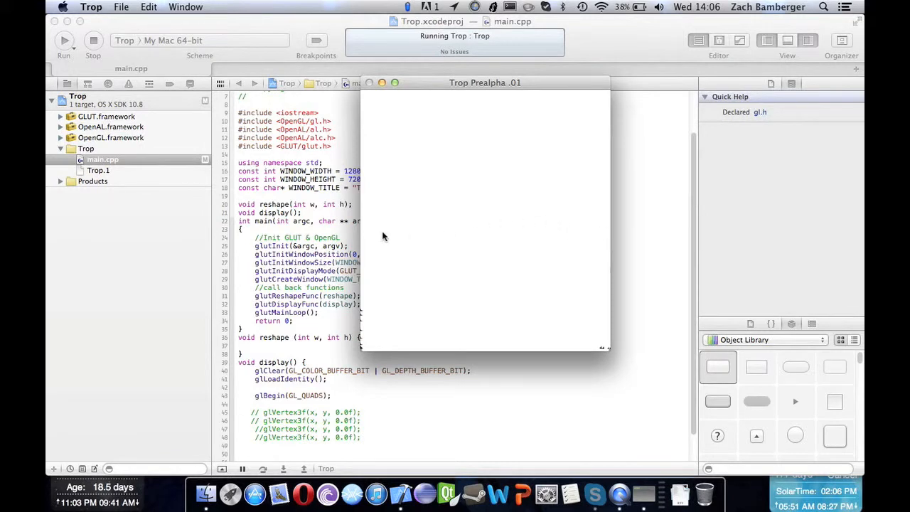
{"action": "mouse_move", "coordinate": [577, 239]}
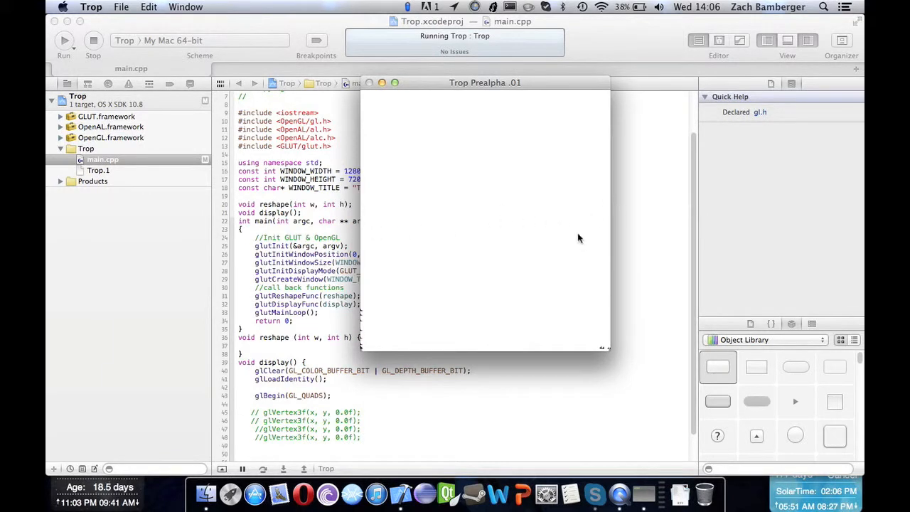
{"action": "mouse_move", "coordinate": [480, 319]}
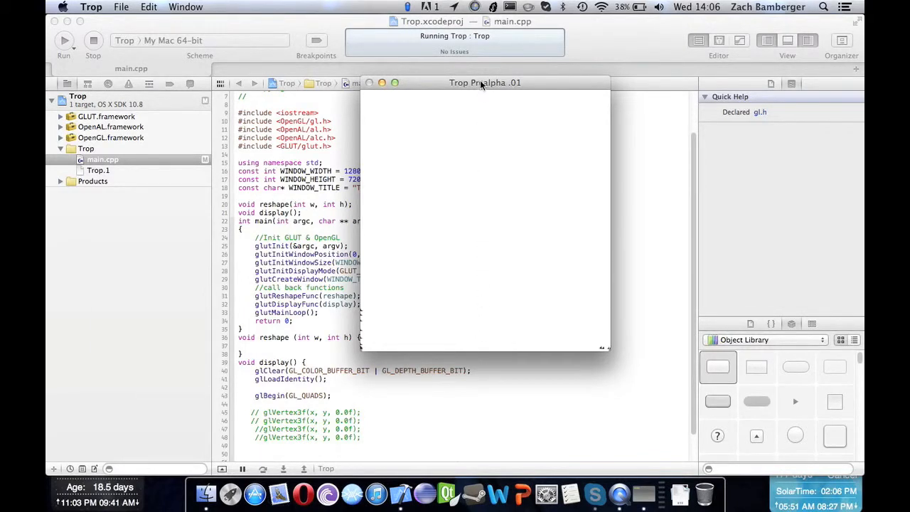
{"action": "mouse_move", "coordinate": [449, 221]}
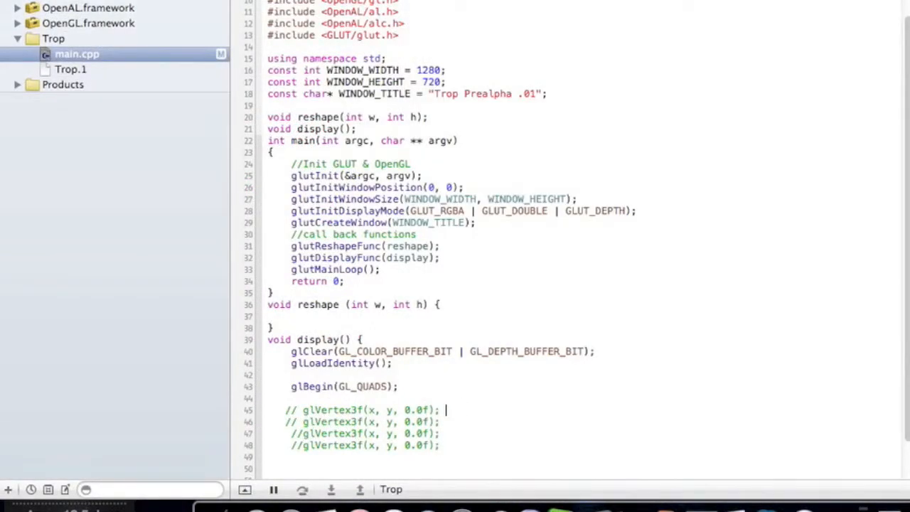
Step: Label the commented vertex lines Top left, Top right and Bottom right
{"action": "type", "text": "//Top left"}
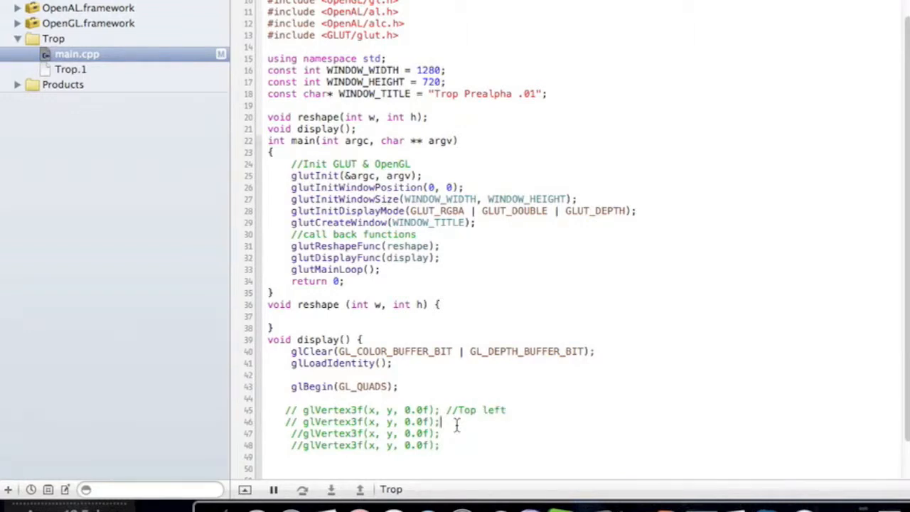
{"action": "type", "text": "//Top right"}
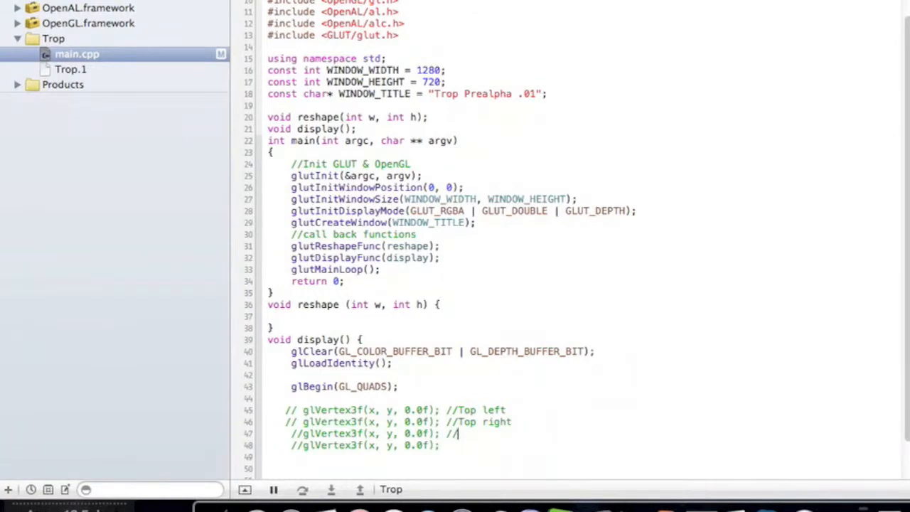
{"action": "type", "text": "Bottom right"}
{"action": "left_click", "coordinate": [365, 445]}
{"action": "type", "text": " //Bottom left"}
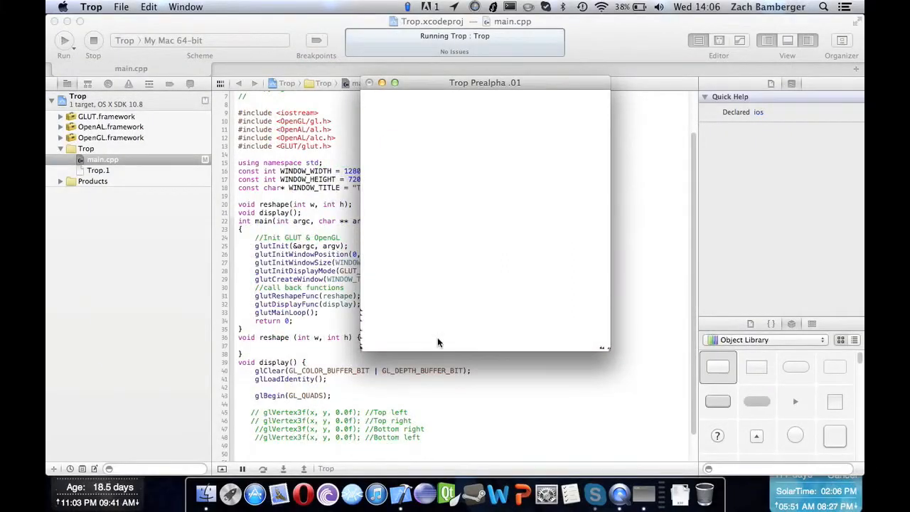
{"action": "mouse_move", "coordinate": [489, 242]}
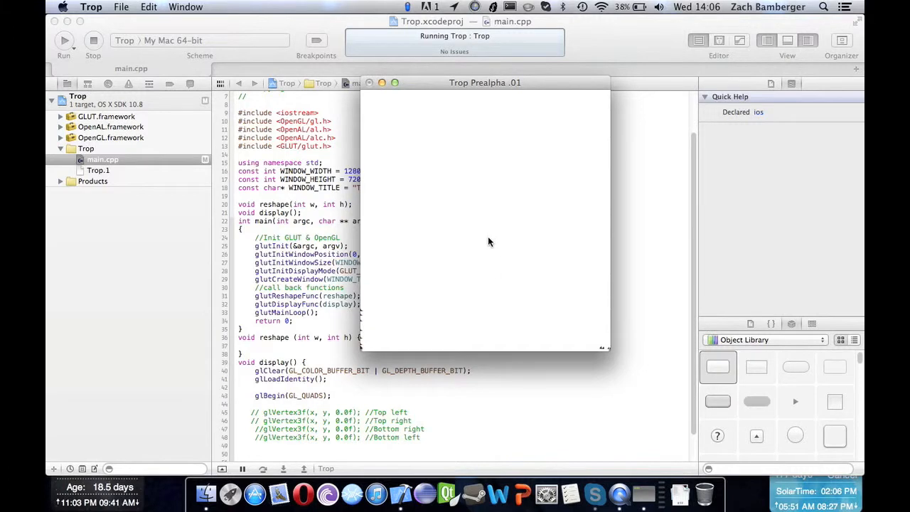
{"action": "mouse_move", "coordinate": [484, 219]}
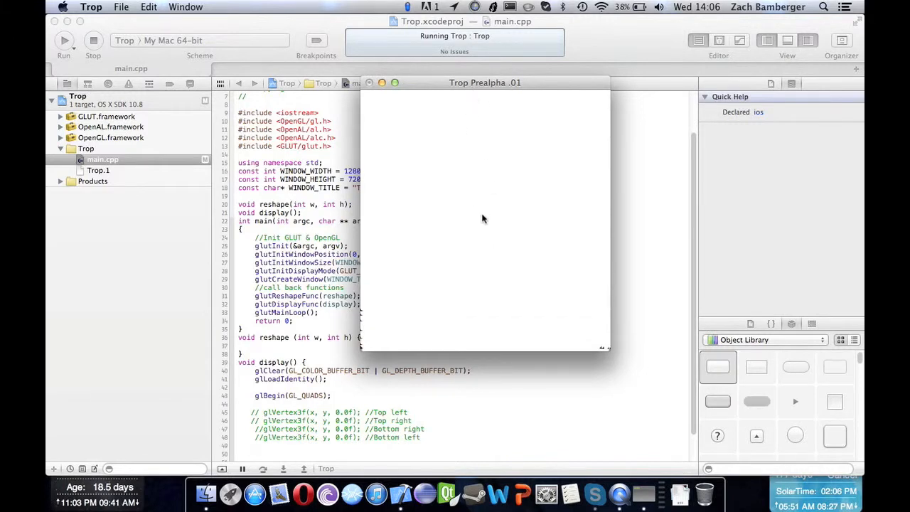
{"action": "mouse_move", "coordinate": [492, 208]}
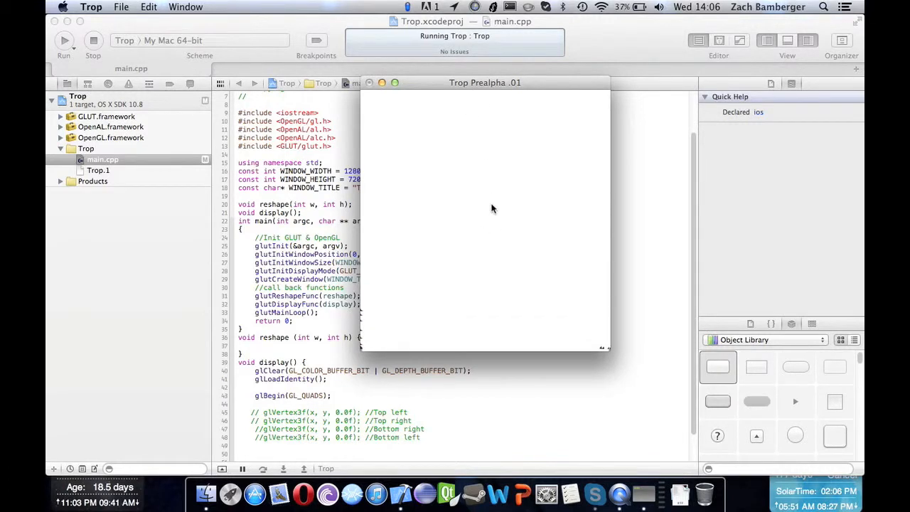
{"action": "mouse_move", "coordinate": [482, 227]}
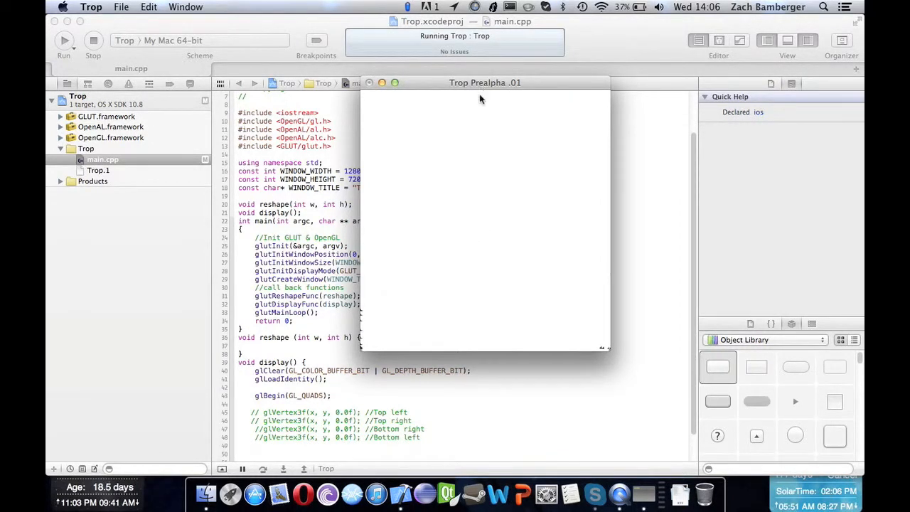
{"action": "mouse_move", "coordinate": [489, 351]}
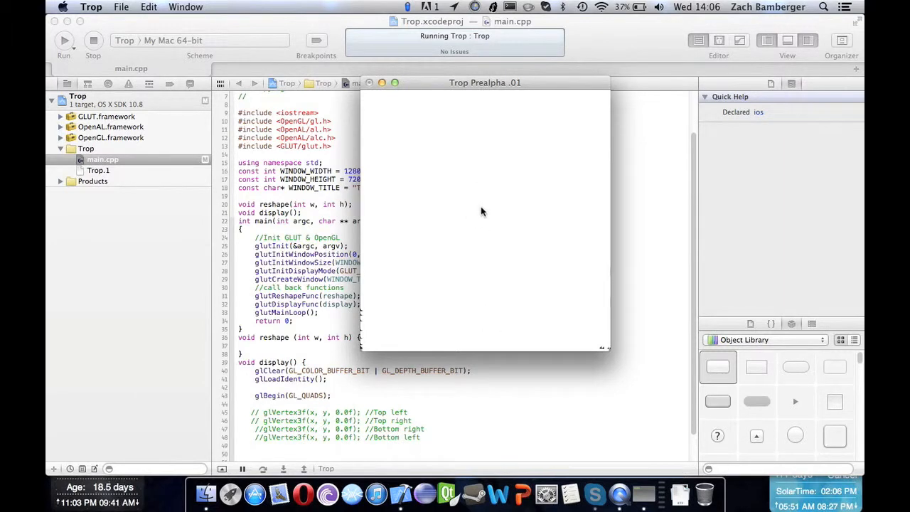
{"action": "mouse_move", "coordinate": [609, 221]}
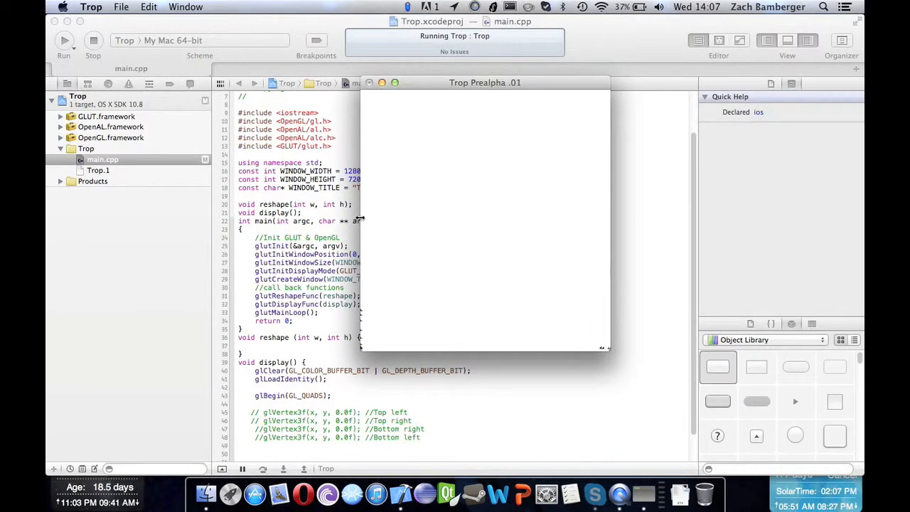
{"action": "mouse_move", "coordinate": [481, 226]}
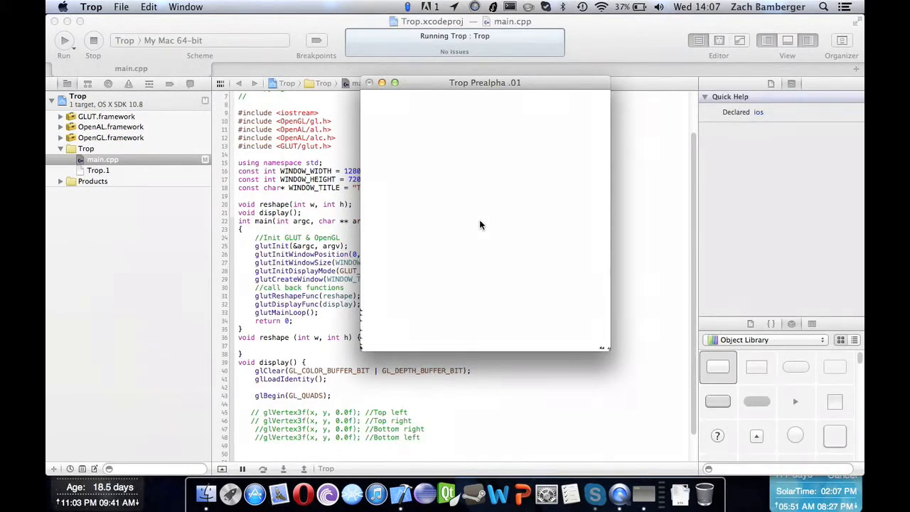
{"action": "mouse_move", "coordinate": [455, 163]}
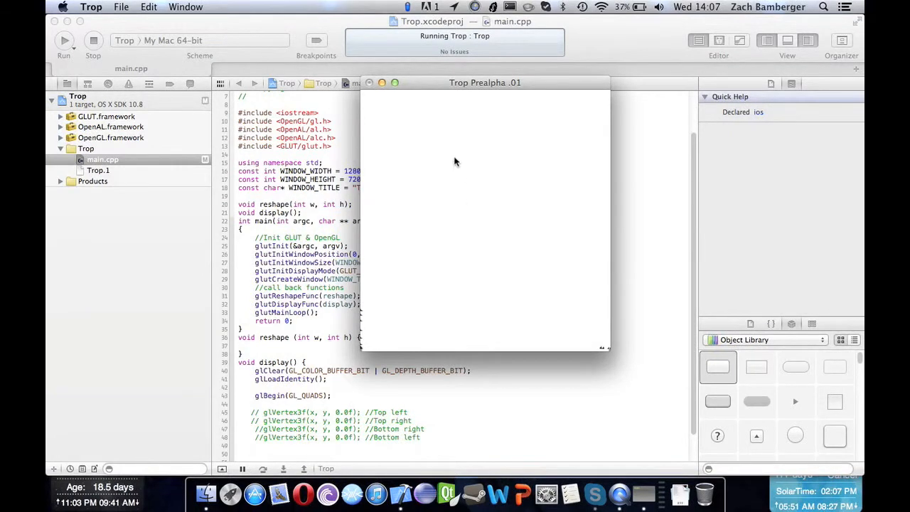
{"action": "mouse_move", "coordinate": [472, 129]}
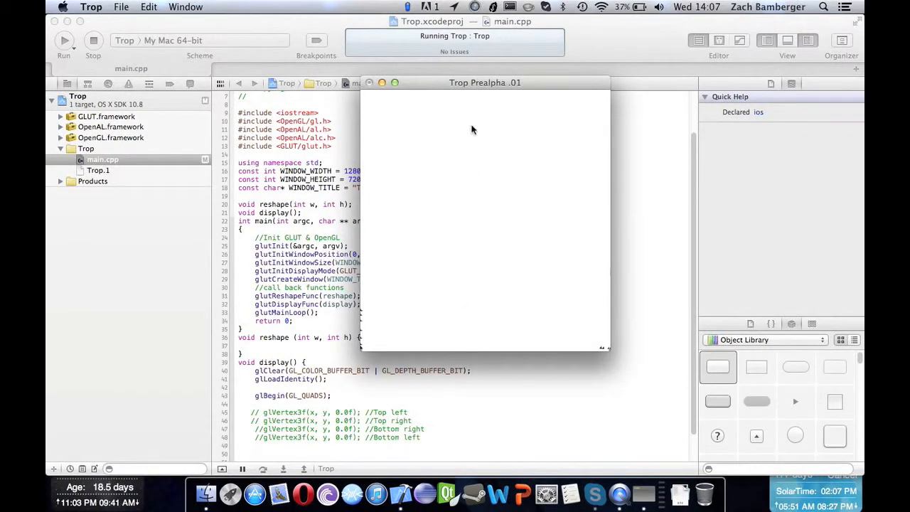
{"action": "mouse_move", "coordinate": [435, 293]}
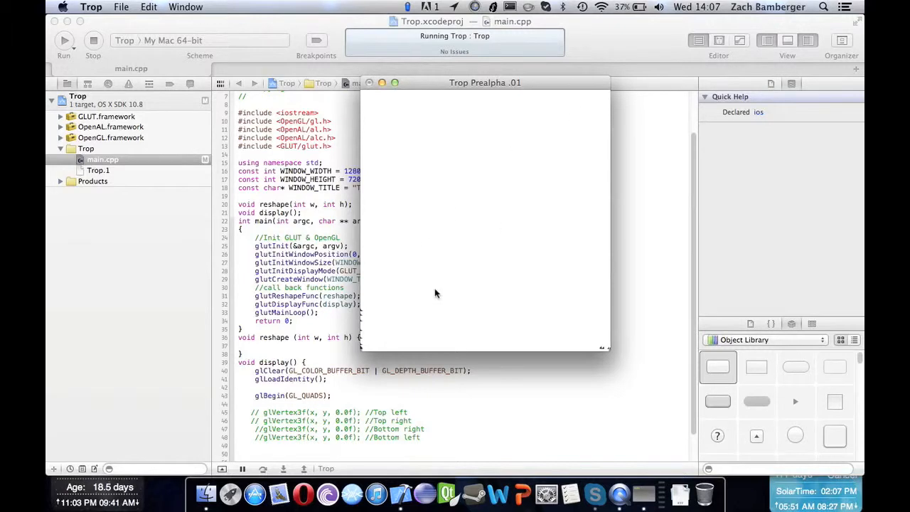
{"action": "mouse_move", "coordinate": [490, 261]}
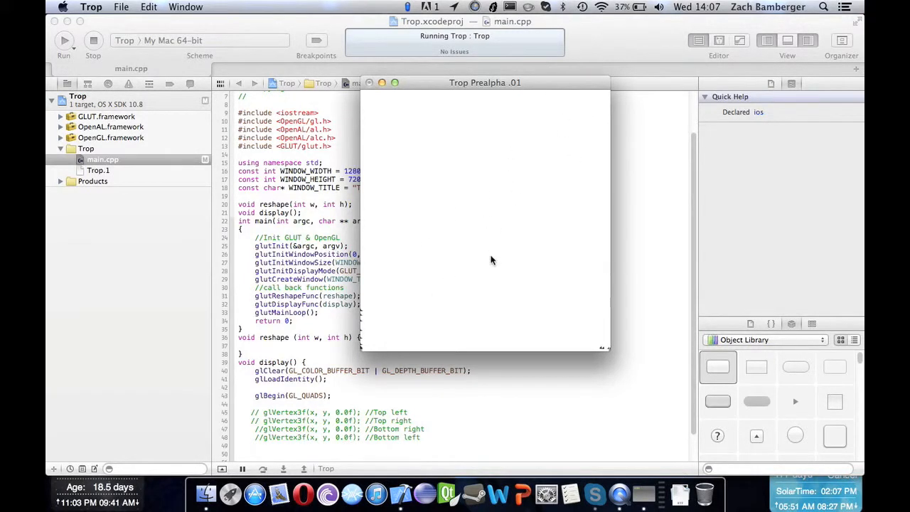
{"action": "mouse_move", "coordinate": [420, 353]}
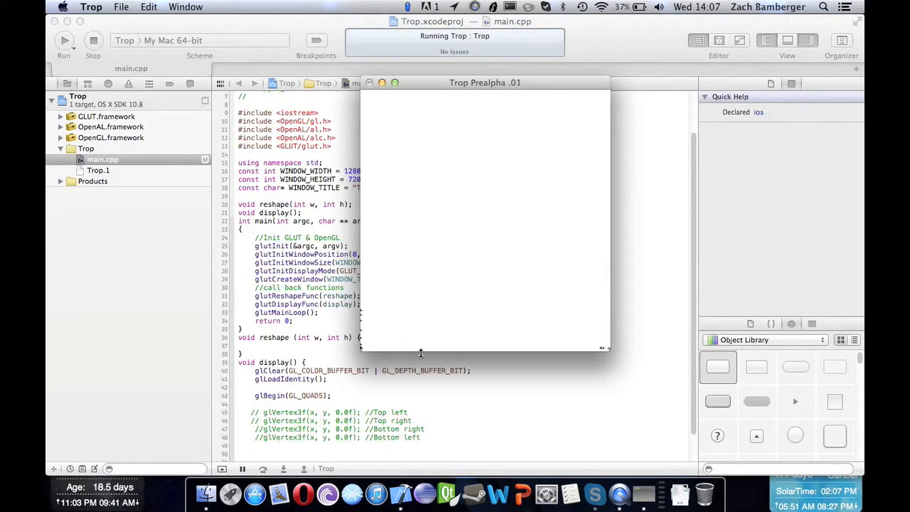
{"action": "mouse_move", "coordinate": [484, 269]}
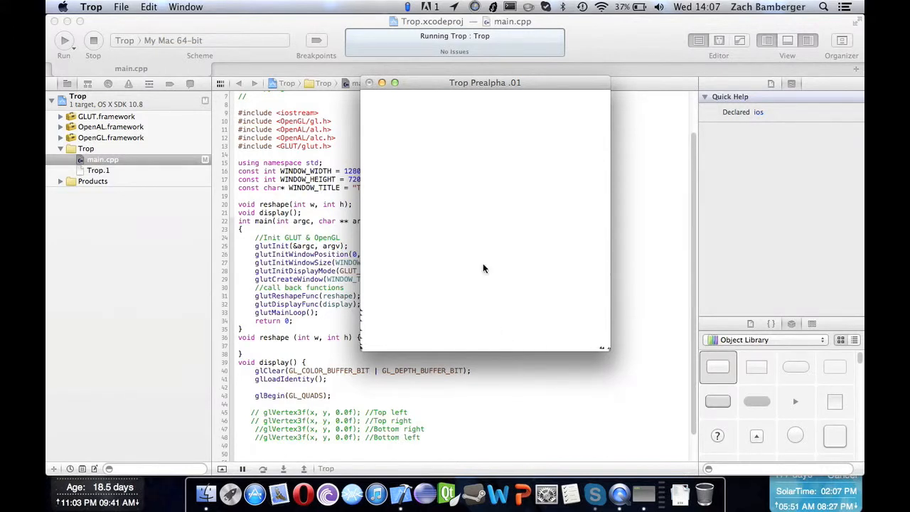
{"action": "mouse_move", "coordinate": [518, 420]}
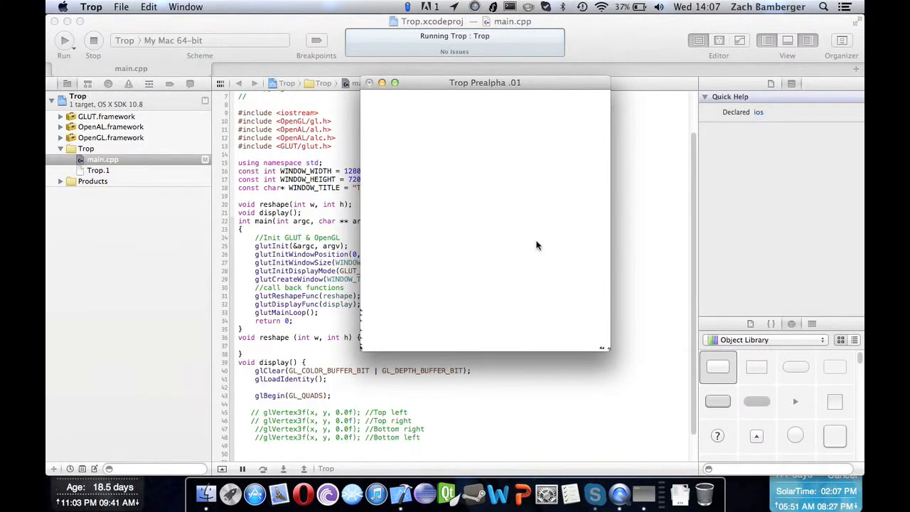
{"action": "mouse_move", "coordinate": [528, 222]}
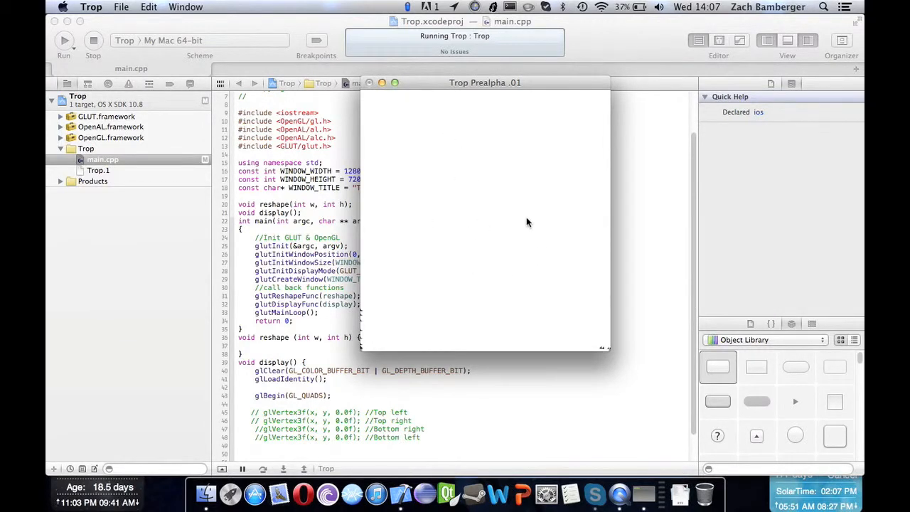
{"action": "mouse_move", "coordinate": [426, 245]}
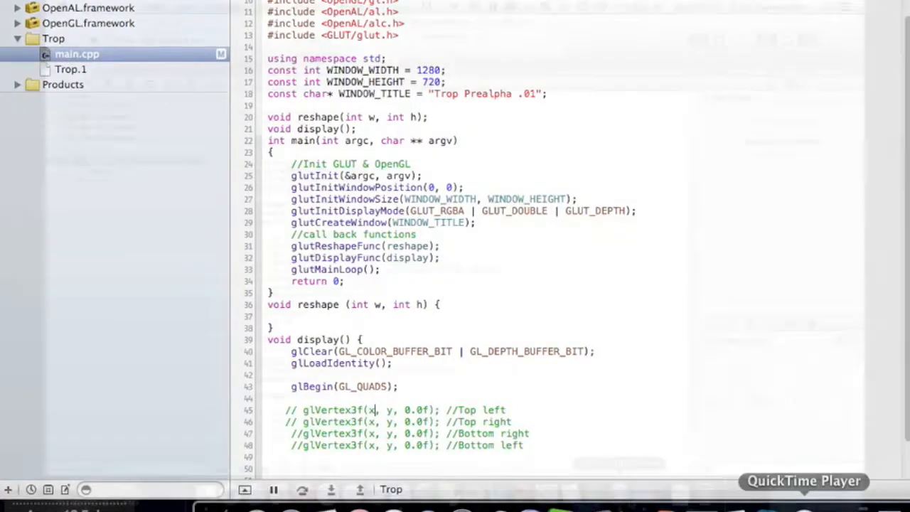
Step: Run Trop to show the blank Trop Prealpha .01 window
{"action": "left_click", "coordinate": [62, 40]}
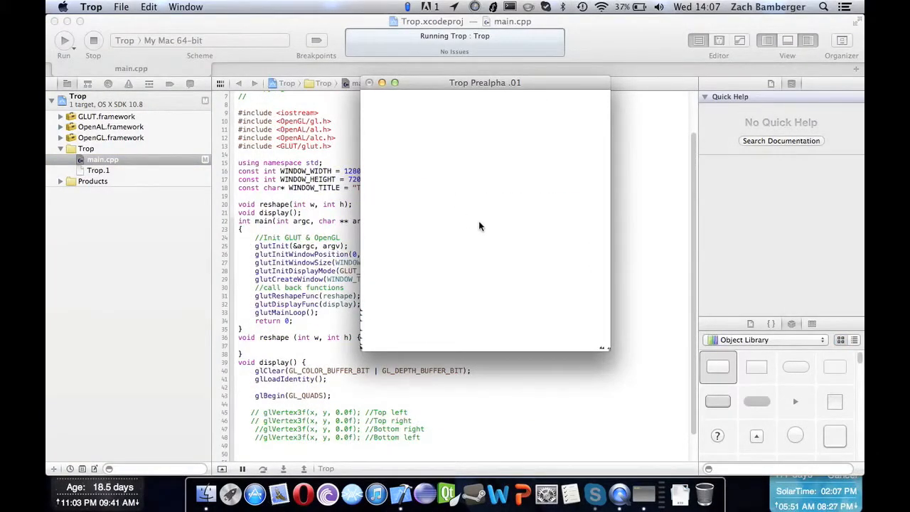
{"action": "mouse_move", "coordinate": [543, 229]}
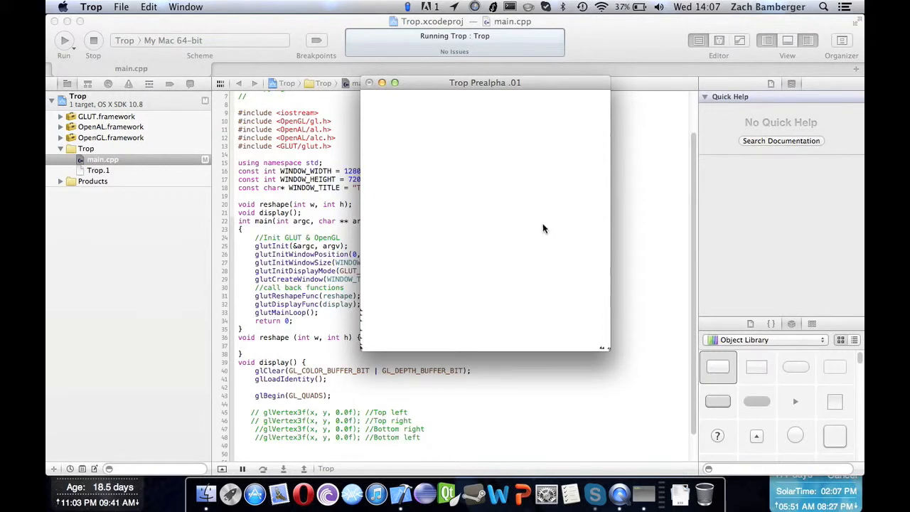
{"action": "mouse_move", "coordinate": [549, 250]}
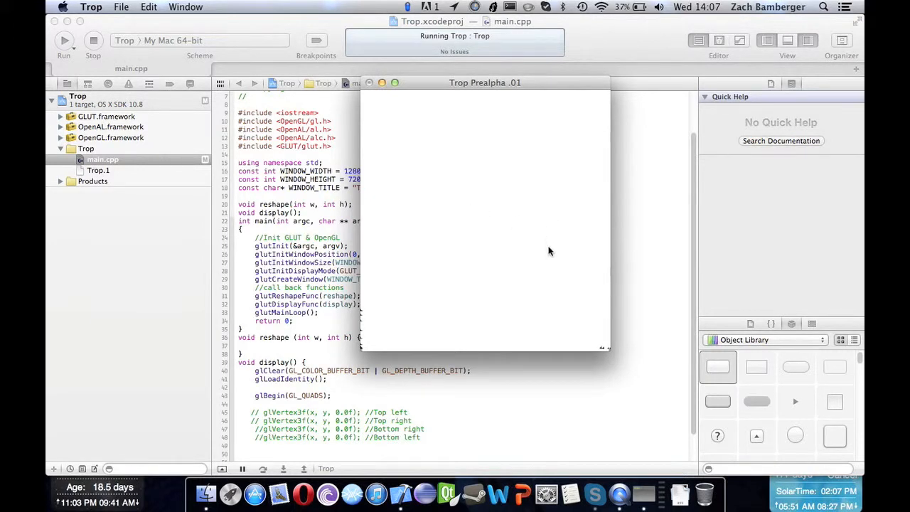
{"action": "mouse_move", "coordinate": [544, 253]}
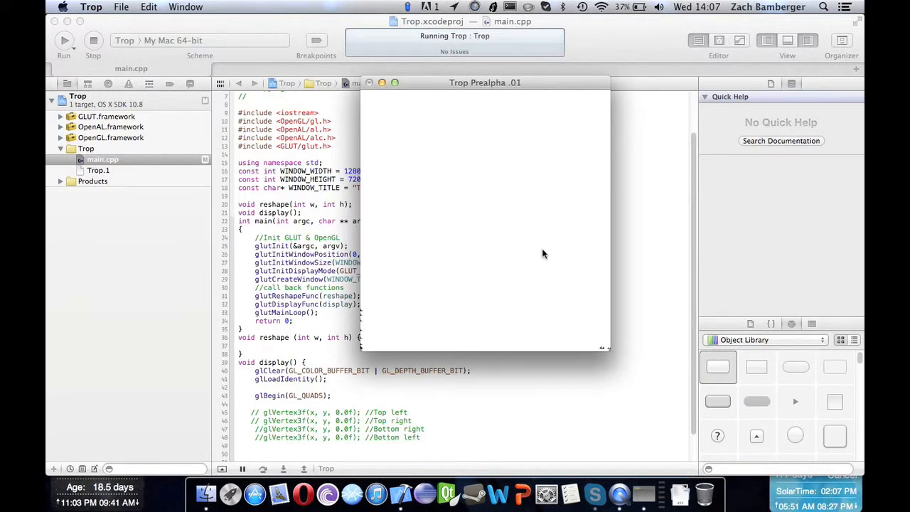
{"action": "mouse_move", "coordinate": [543, 259]}
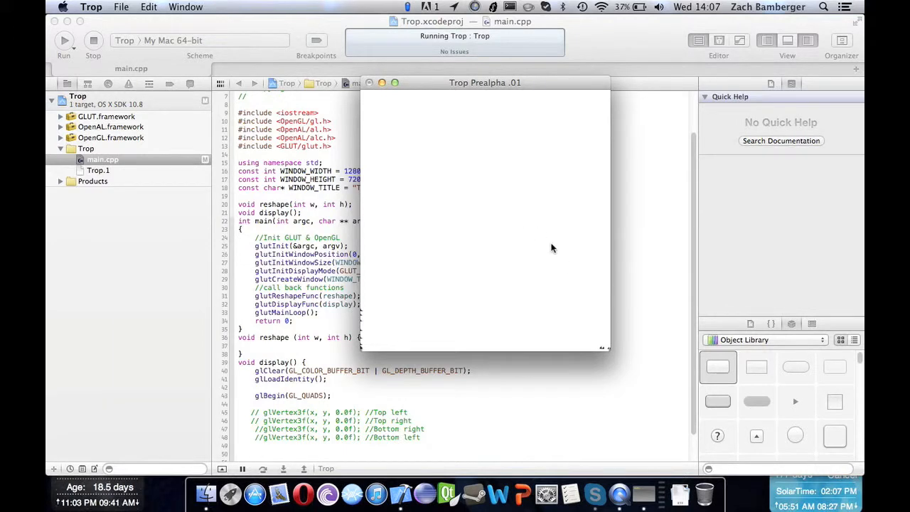
{"action": "mouse_move", "coordinate": [370, 250]}
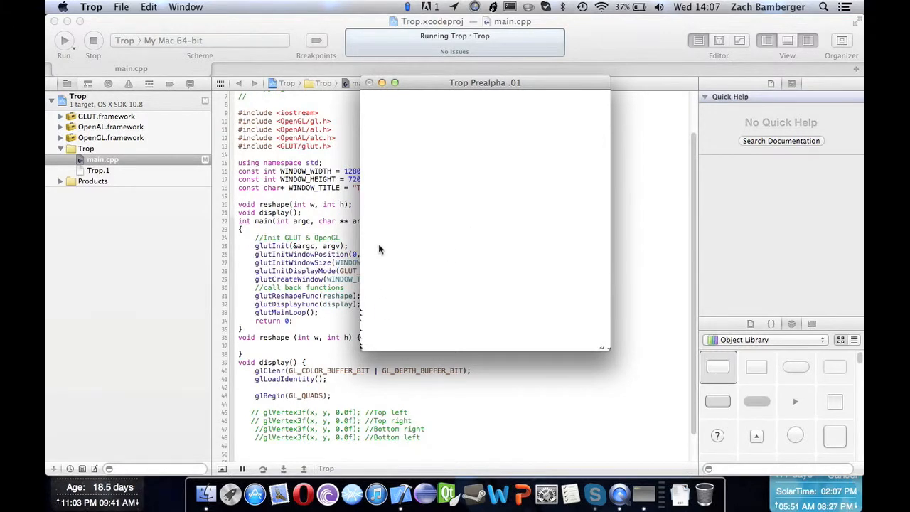
{"action": "mouse_move", "coordinate": [475, 342]}
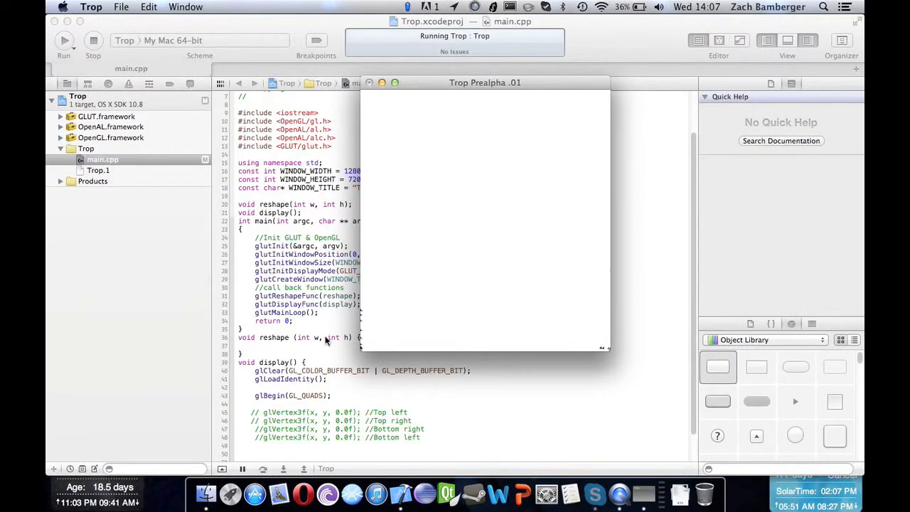
{"action": "mouse_move", "coordinate": [342, 378]}
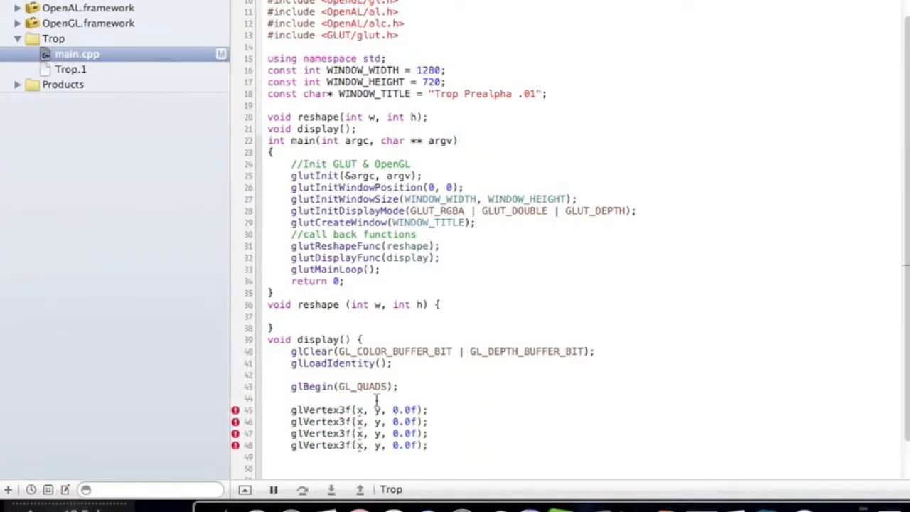
Step: Add trailing //Top left, //Top right and //Bottom right comments to the glVertex3f lines
{"action": "type", "text": "//"}
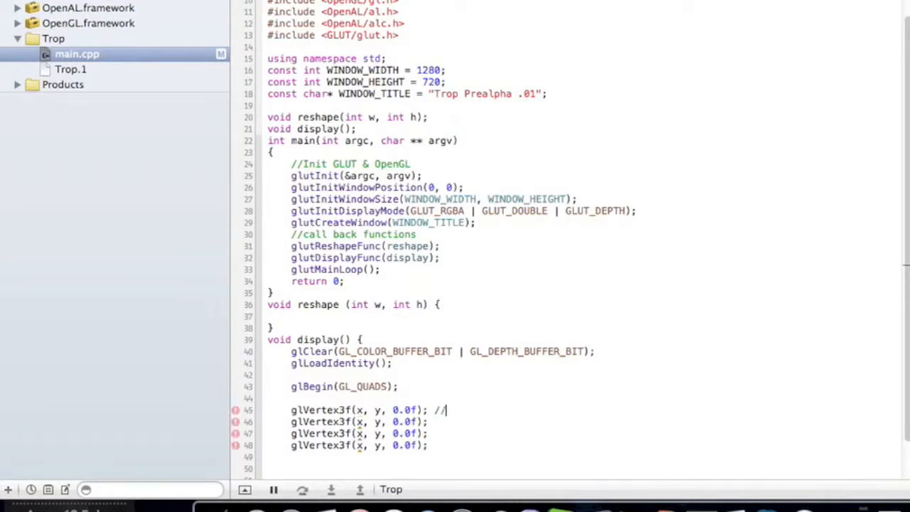
{"action": "type", "text": "Top left"}
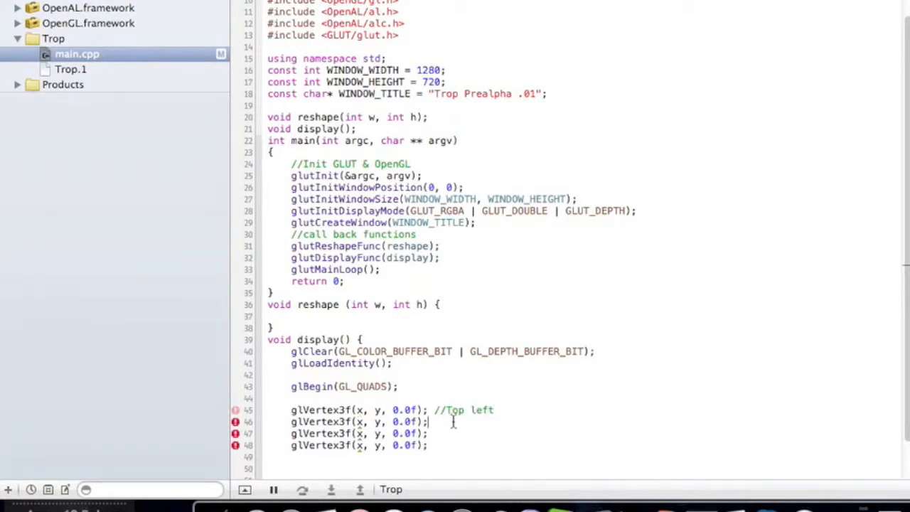
{"action": "type", "text": "//Top right"}
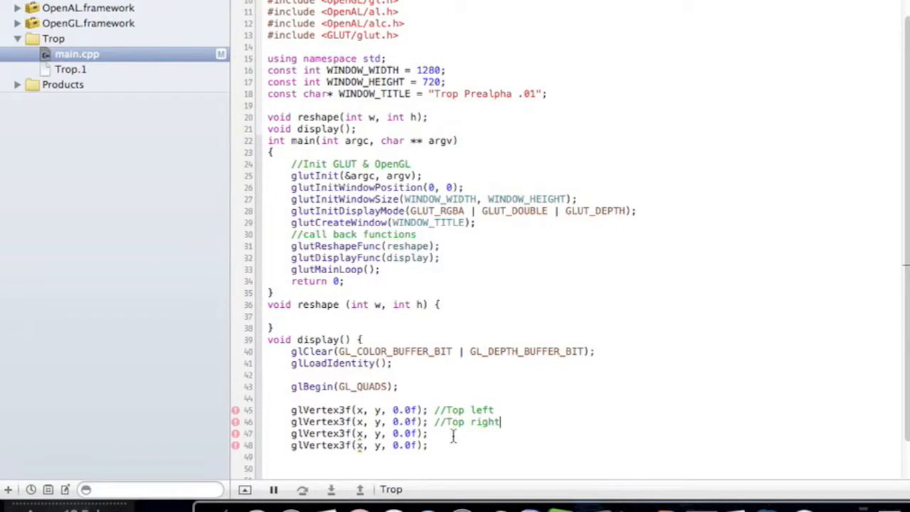
{"action": "left_click", "coordinate": [358, 432]}
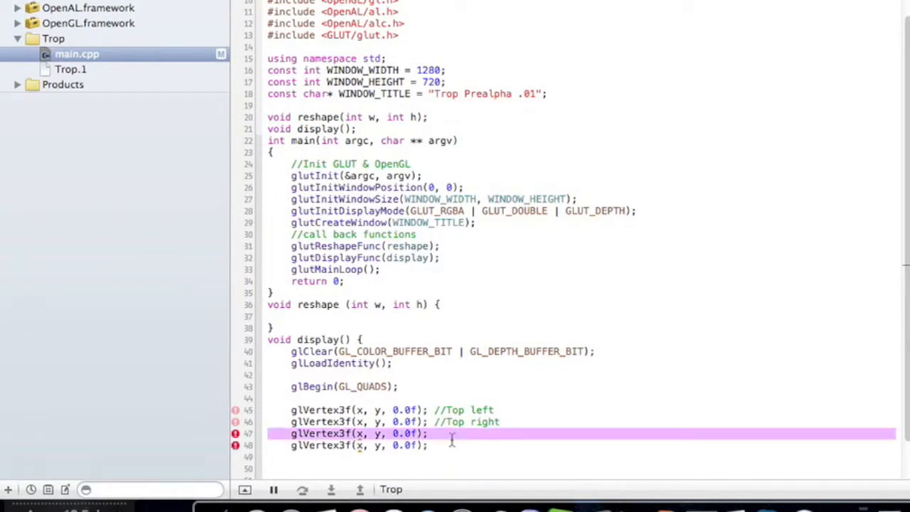
{"action": "type", "text": "//"}
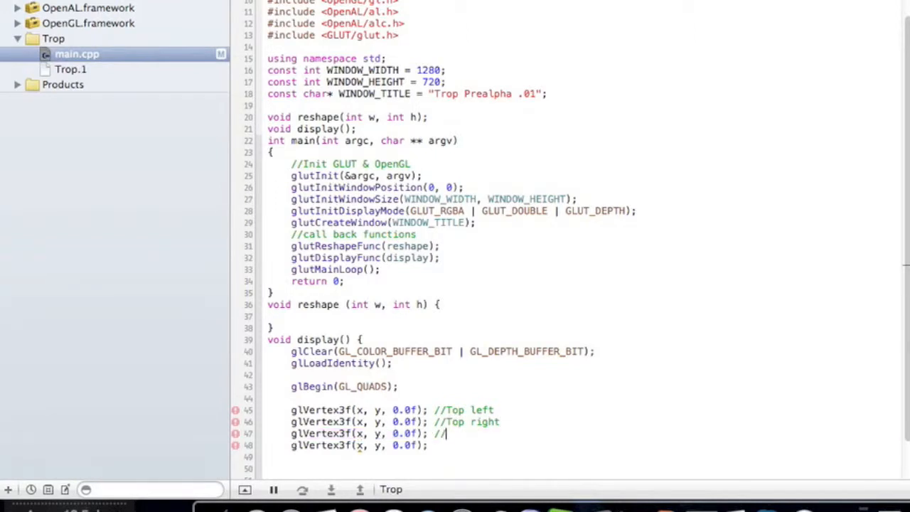
{"action": "type", "text": "Bottom right"}
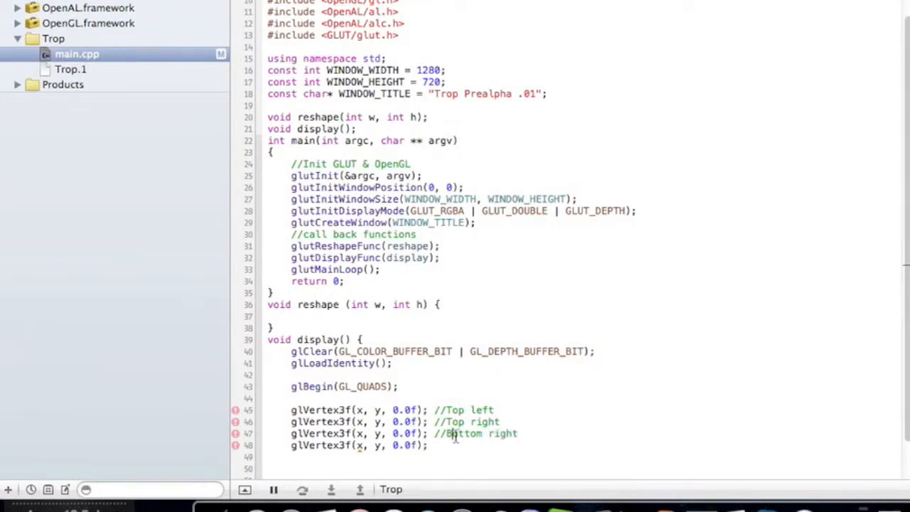
{"action": "type", "text": "/"}
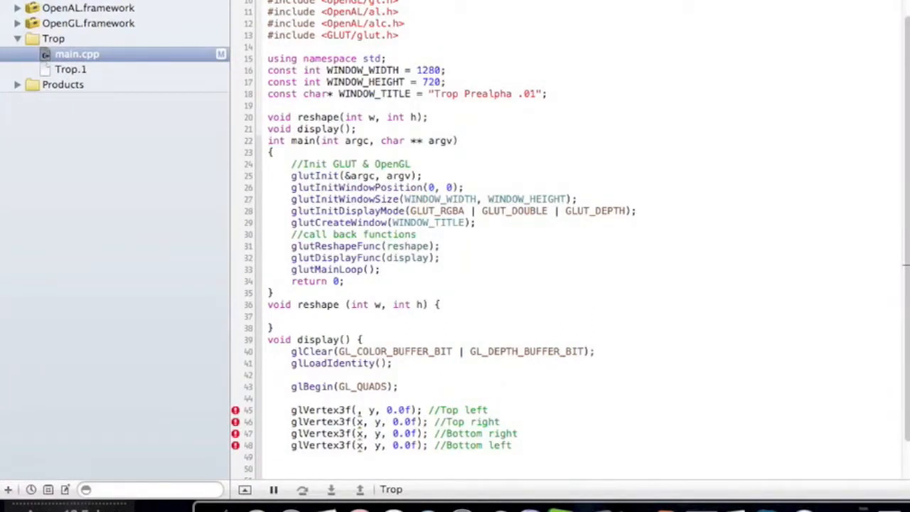
Step: Set the top vertices' x values to -0.25f and 0.25f
{"action": "type", "text": "0.25f"}
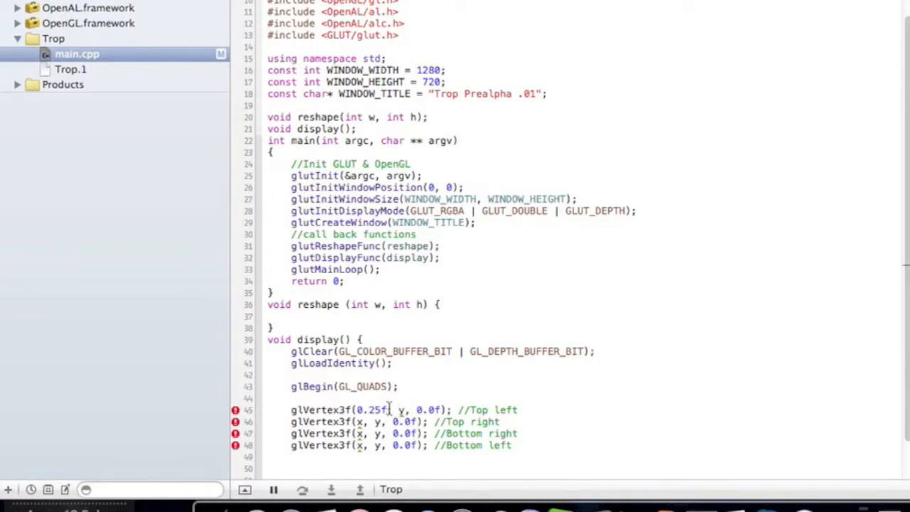
{"action": "double_click", "coordinate": [372, 410]}
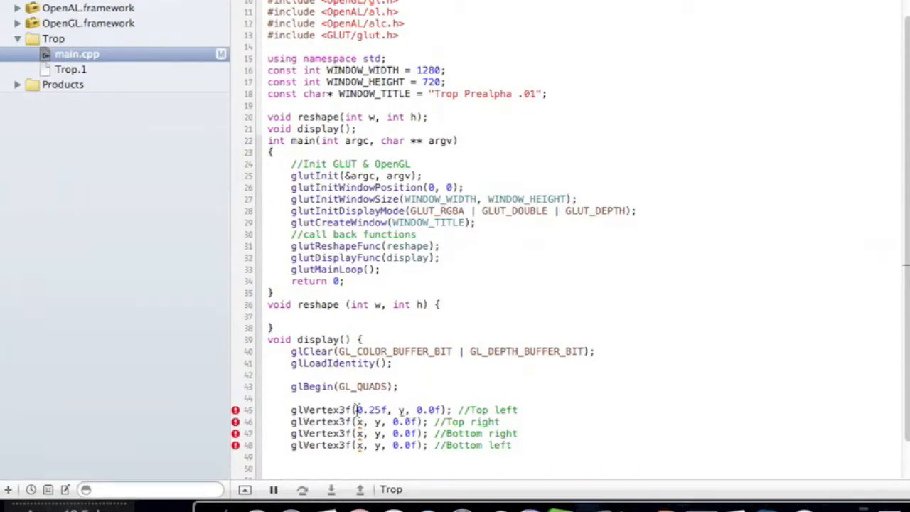
{"action": "type", "text": "-"}
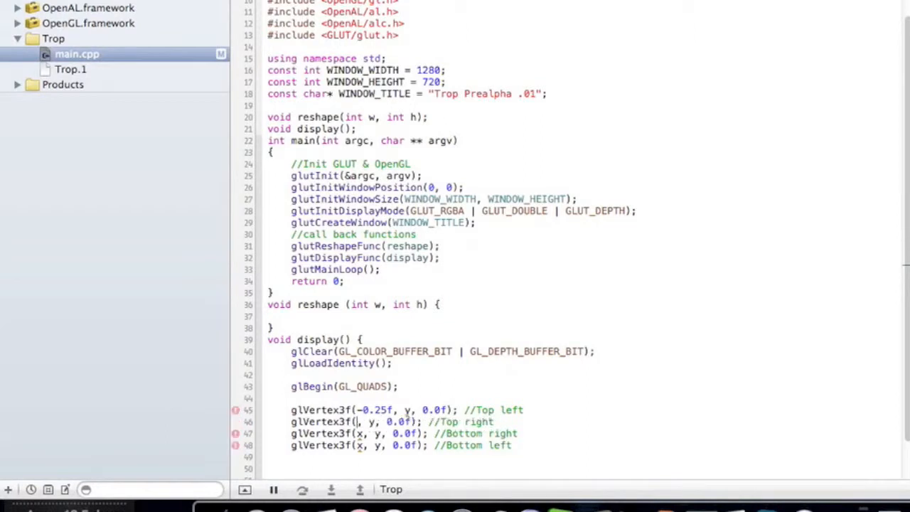
{"action": "type", "text": "0.25f"}
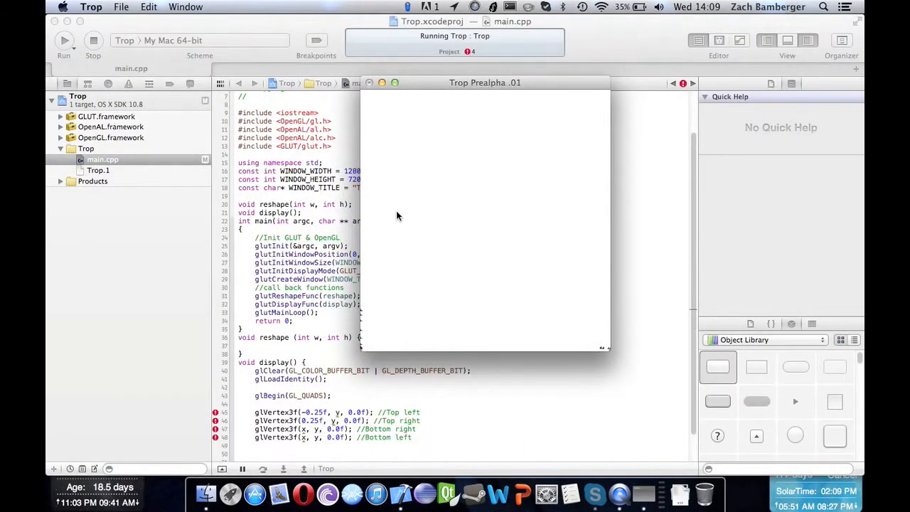
{"action": "mouse_move", "coordinate": [391, 212]}
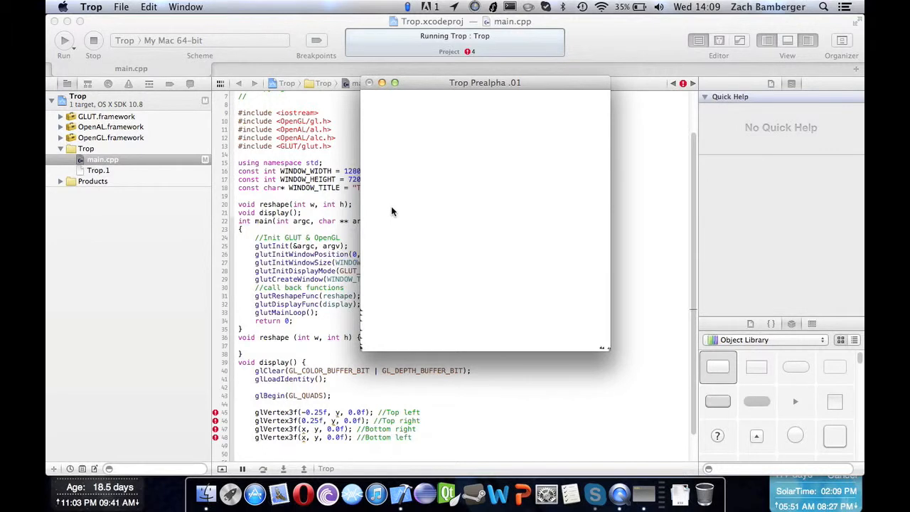
{"action": "mouse_move", "coordinate": [495, 194]}
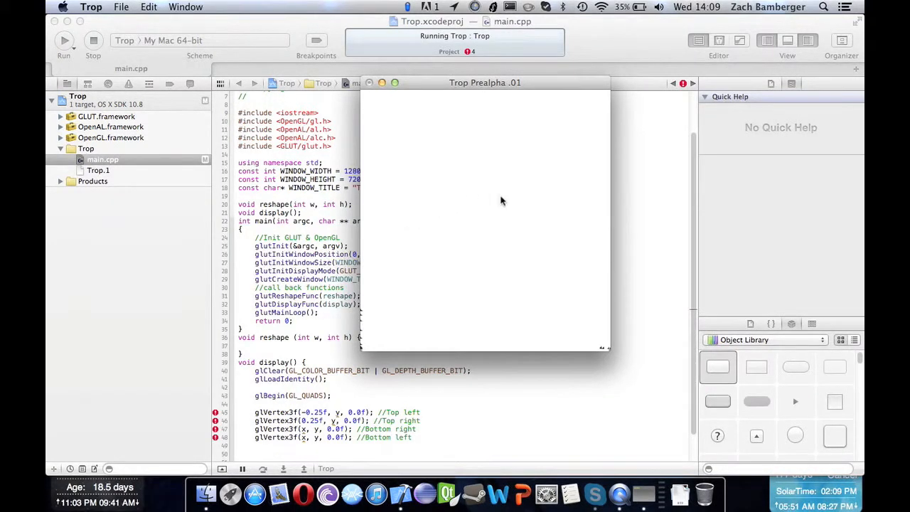
{"action": "mouse_move", "coordinate": [548, 225]}
{"action": "type", "text": "."}
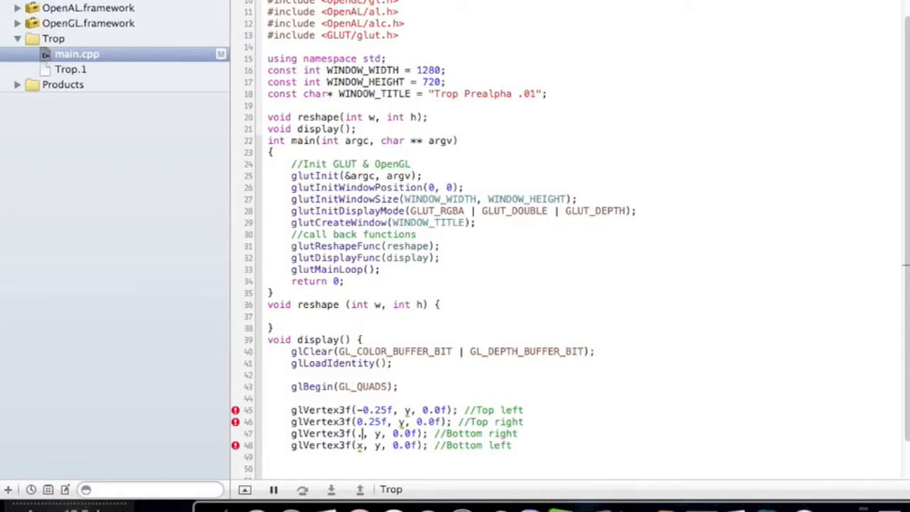
Step: Set the bottom vertices' x values to 0.25f and -0.25
{"action": "type", "text": "25"}
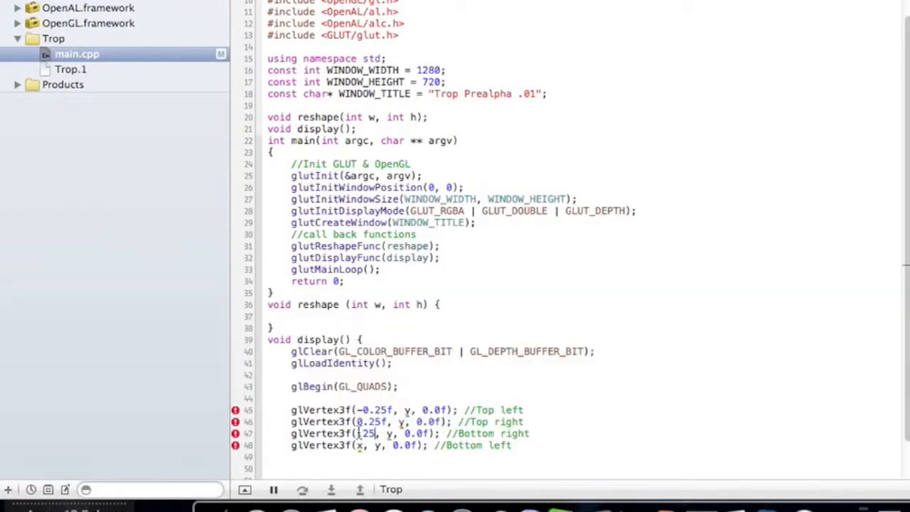
{"action": "type", "text": "0.25f"}
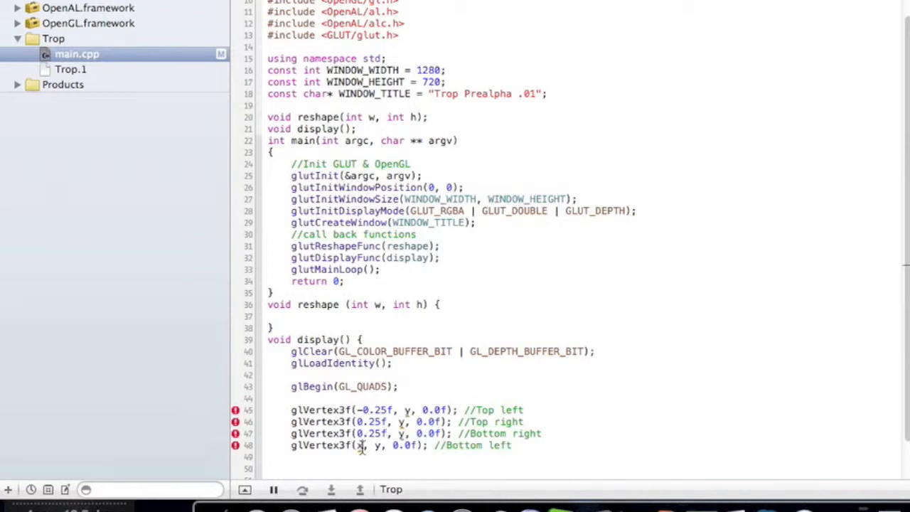
{"action": "key", "text": "backspace"}
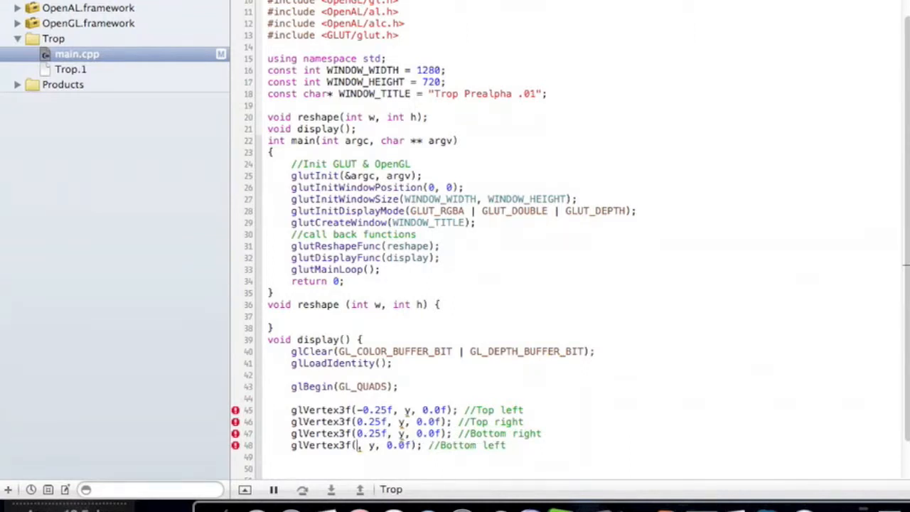
{"action": "type", "text": "-"}
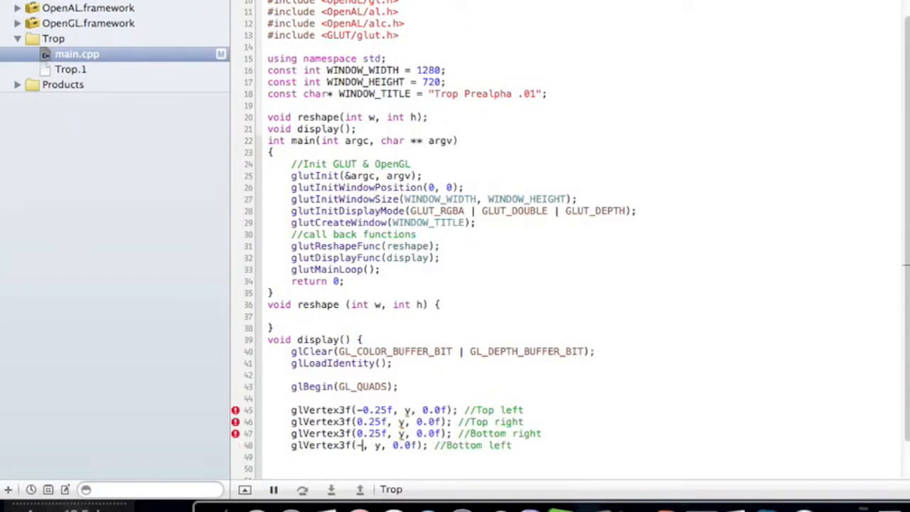
{"action": "type", "text": "0.25"}
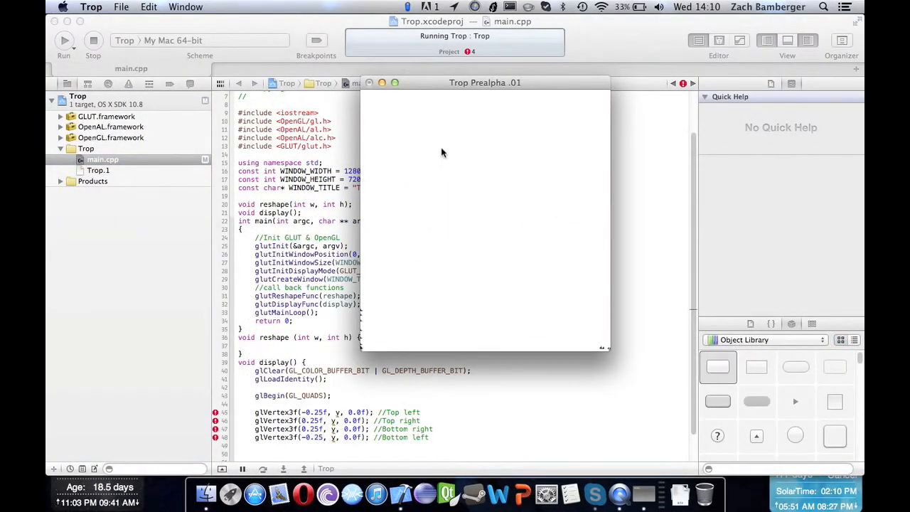
{"action": "mouse_move", "coordinate": [552, 295]}
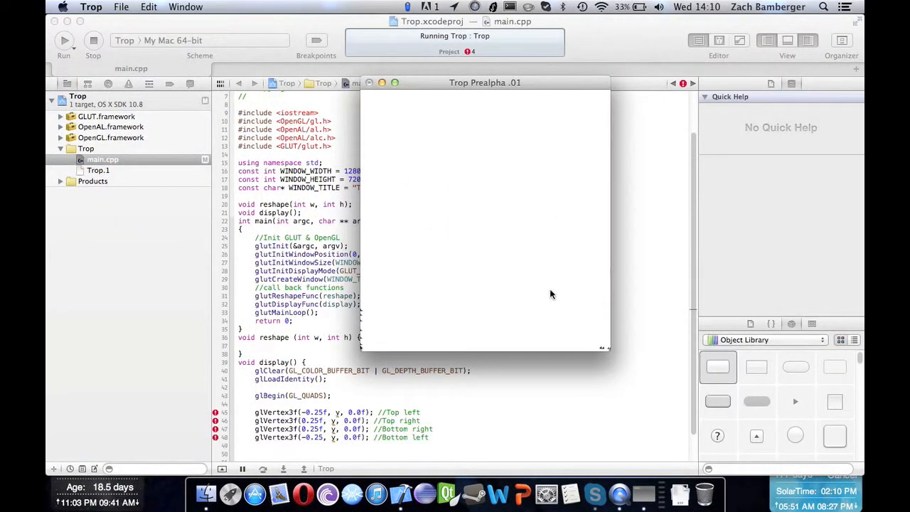
{"action": "mouse_move", "coordinate": [390, 375]}
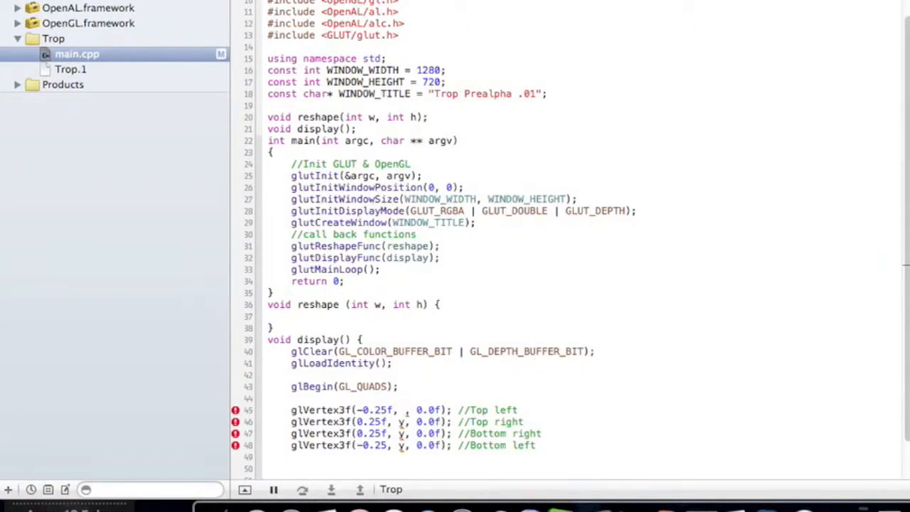
Step: Fill the y arguments: 0.5f for the top vertices and -0.5f for the bottom ones
{"action": "left_click", "coordinate": [405, 409]}
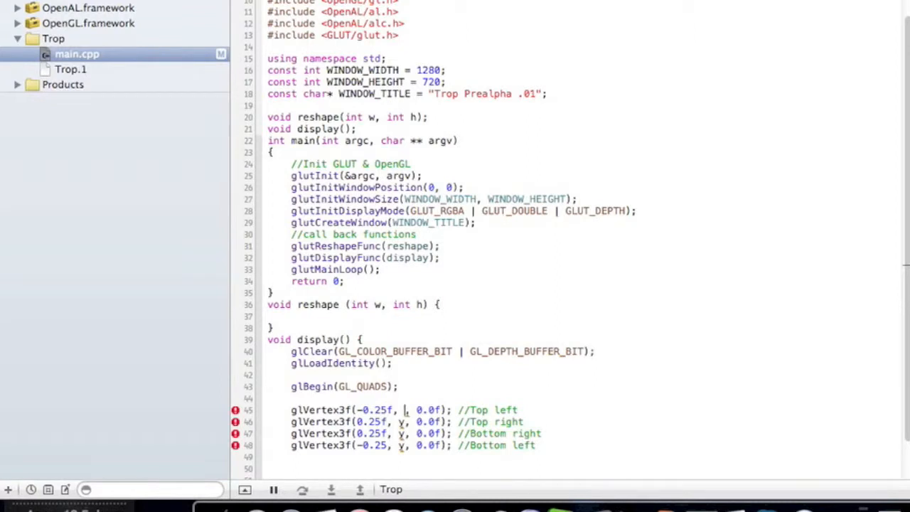
{"action": "type", "text": ".75f"}
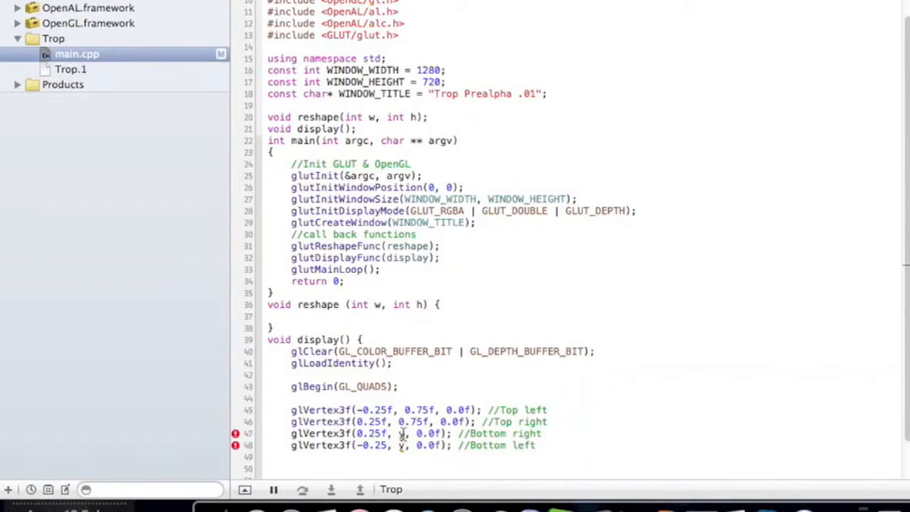
{"action": "mouse_move", "coordinate": [424, 410]}
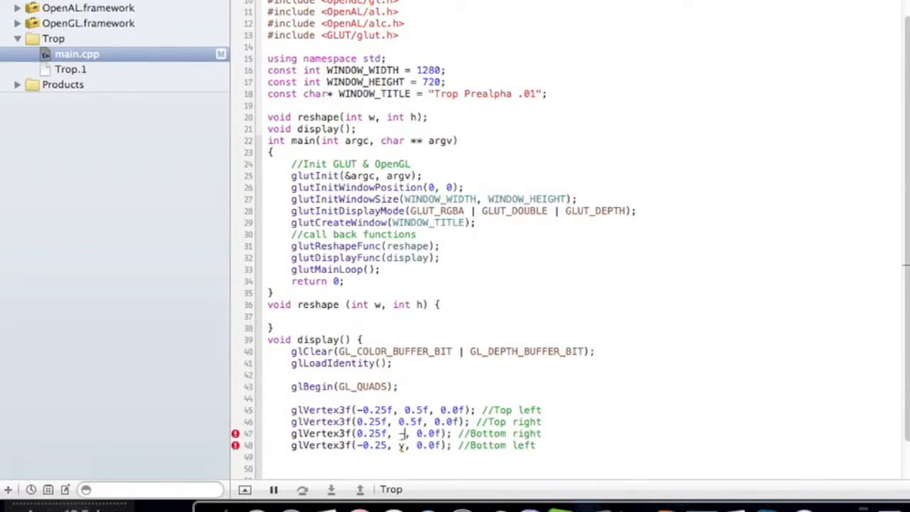
{"action": "type", "text": "-0.5f"}
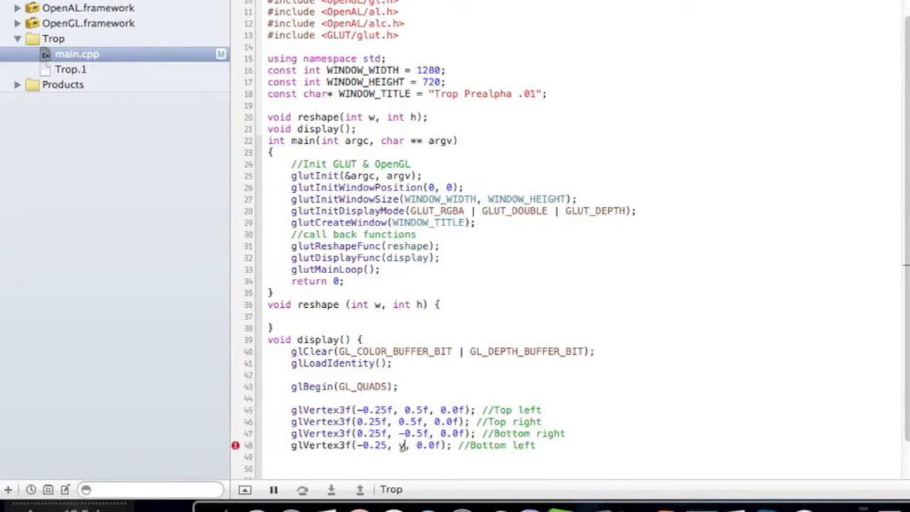
{"action": "type", "text": "-0.5f"}
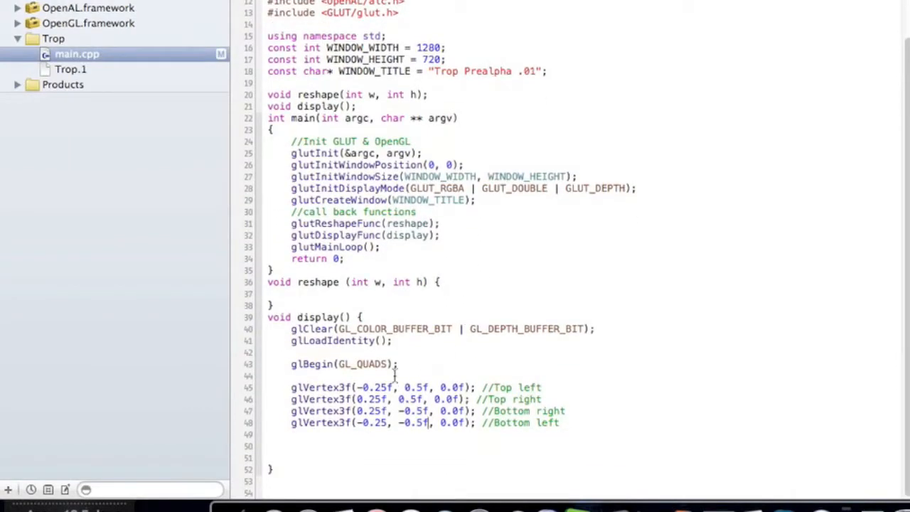
{"action": "mouse_move", "coordinate": [503, 449]}
{"action": "type", "text": "glutSwapBuffers();"}
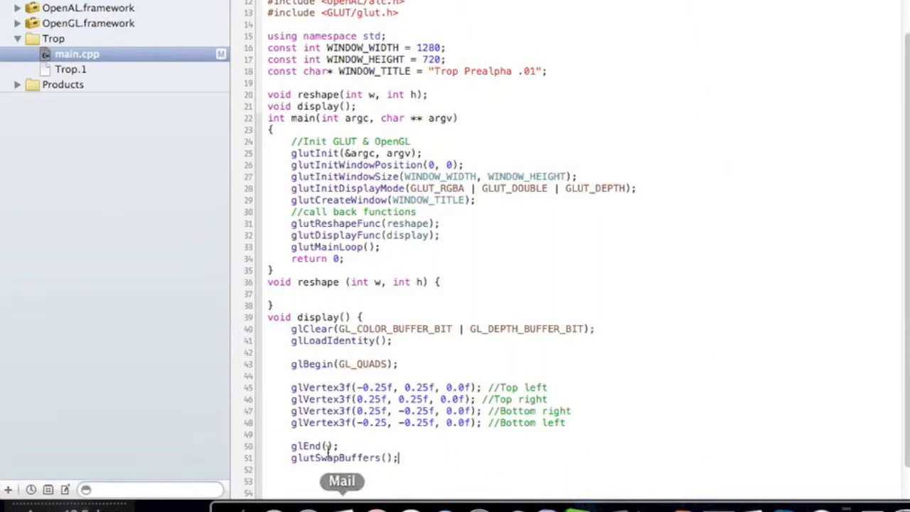
Step: Select the vertex block to set y to ±0.25f and close with glEnd(); glutSwapBuffers();
{"action": "left_click_drag", "start_coordinate": [290, 387], "coordinate": [566, 423]}
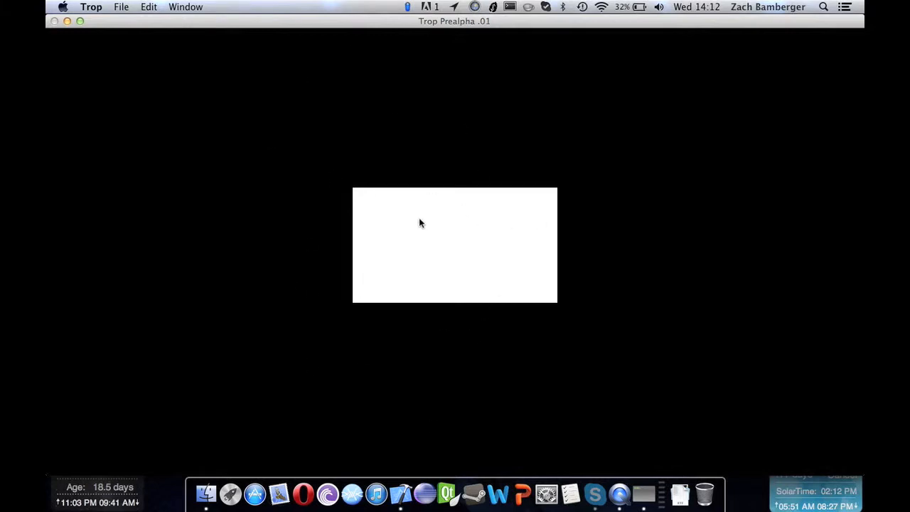
{"action": "mouse_move", "coordinate": [375, 227]}
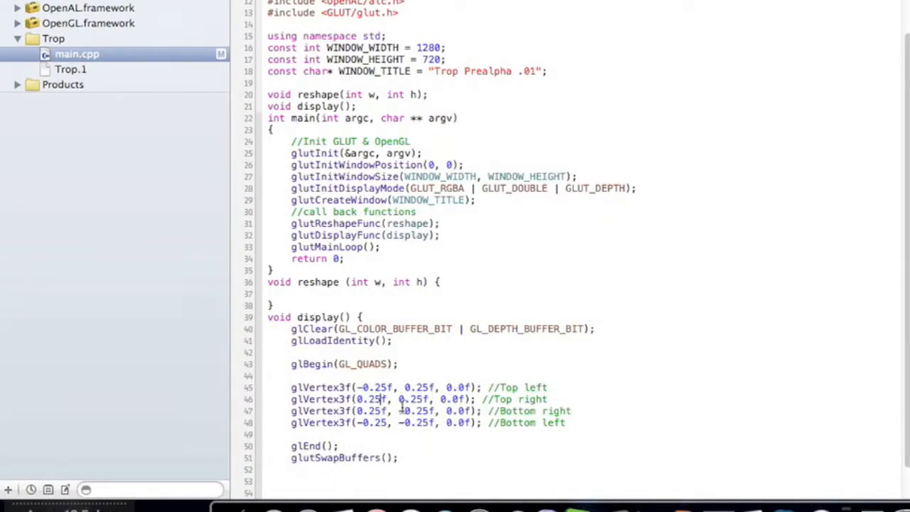
Step: Narrow the quad's vertex x values to ±0.125f and add a blank line after the top-left vertex
{"action": "type", "text": "0.f"}
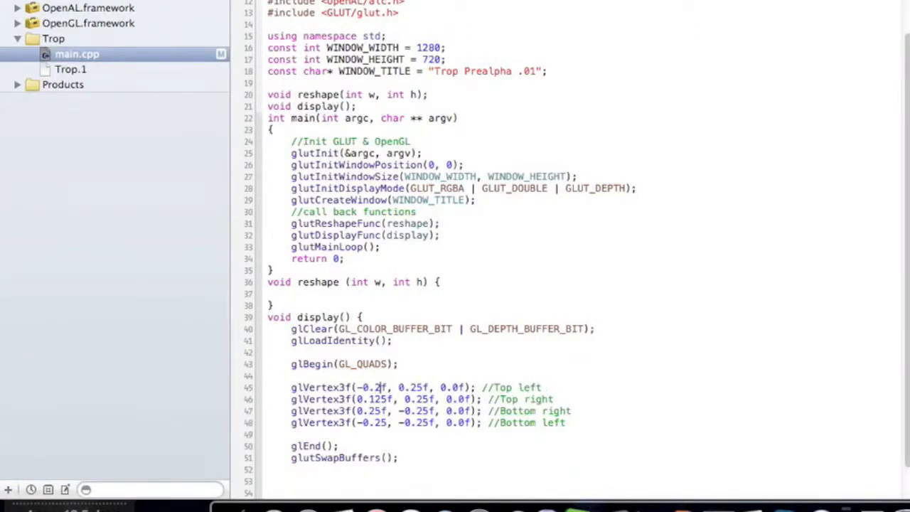
{"action": "type", "text": "0.125f"}
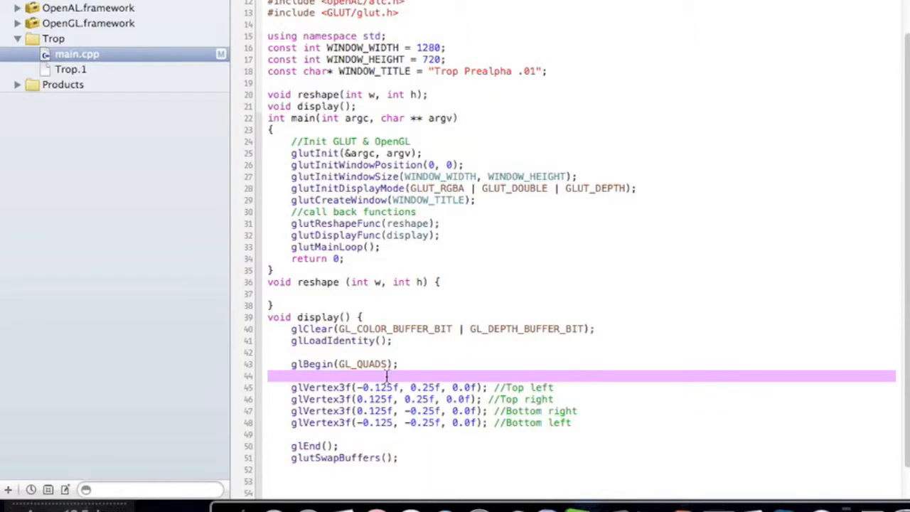
{"action": "key", "text": "enter"}
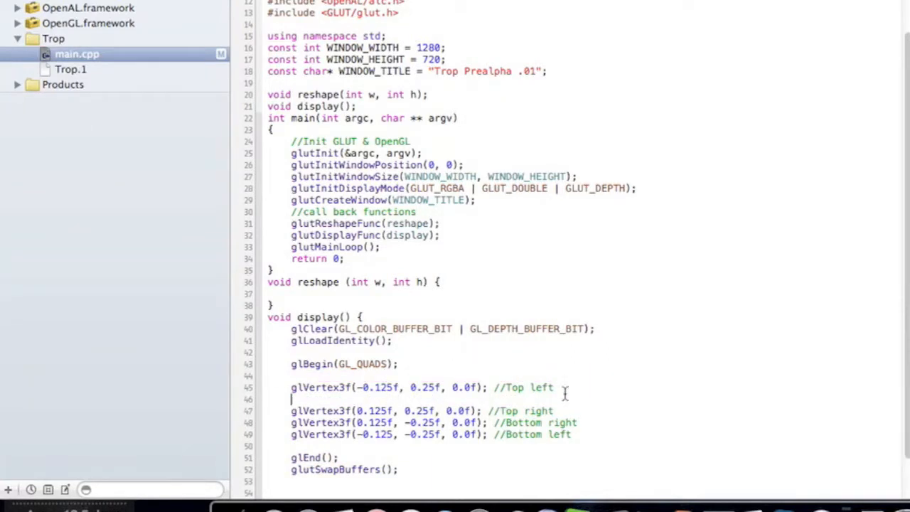
{"action": "mouse_move", "coordinate": [556, 415]}
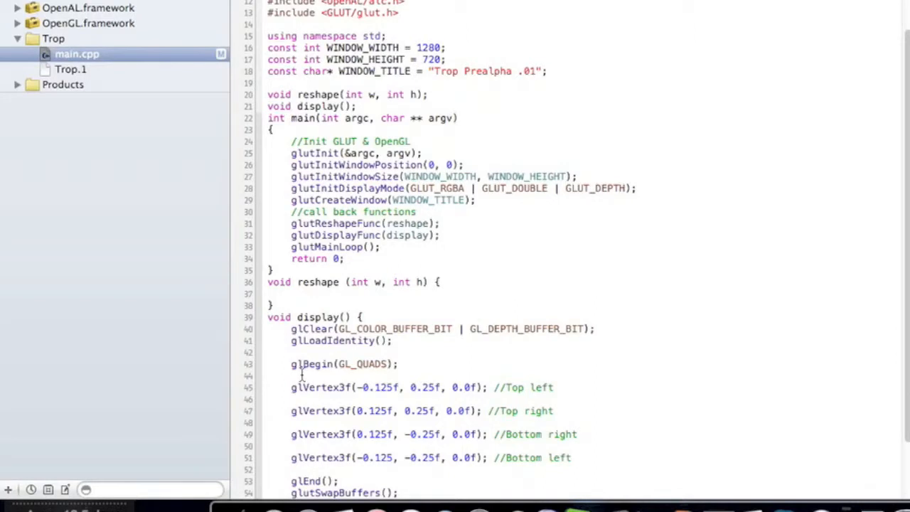
Step: Add glColor3f(0.0f, 0.0f, 1.0f) above the top-left vertex to colour it blue
{"action": "left_click", "coordinate": [293, 376]}
{"action": "type", "text": "glColor3f(GLfloat red, GLfloat green, GLfloat blue)"}
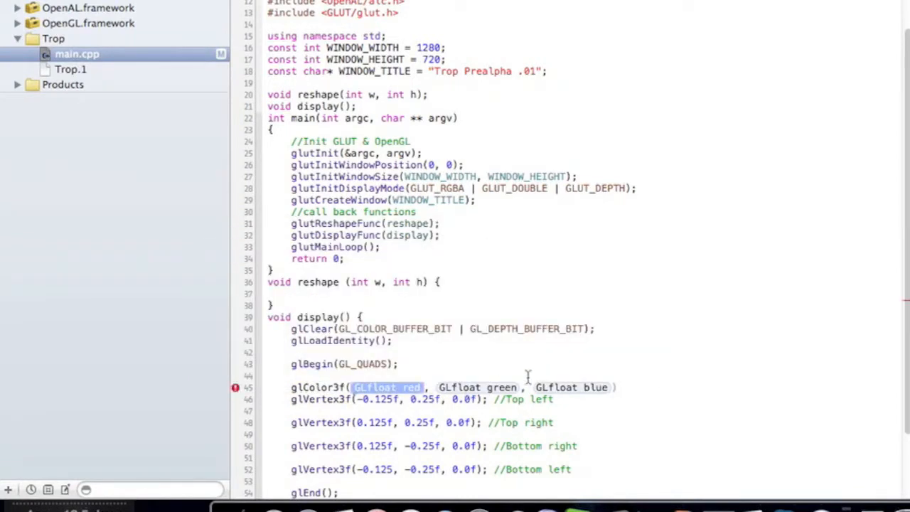
{"action": "mouse_move", "coordinate": [382, 329]}
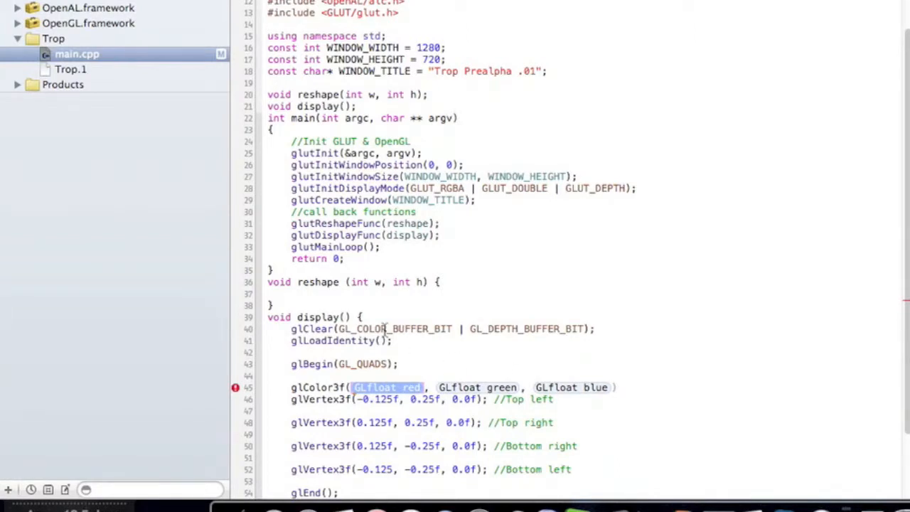
{"action": "type", "text": "0,"}
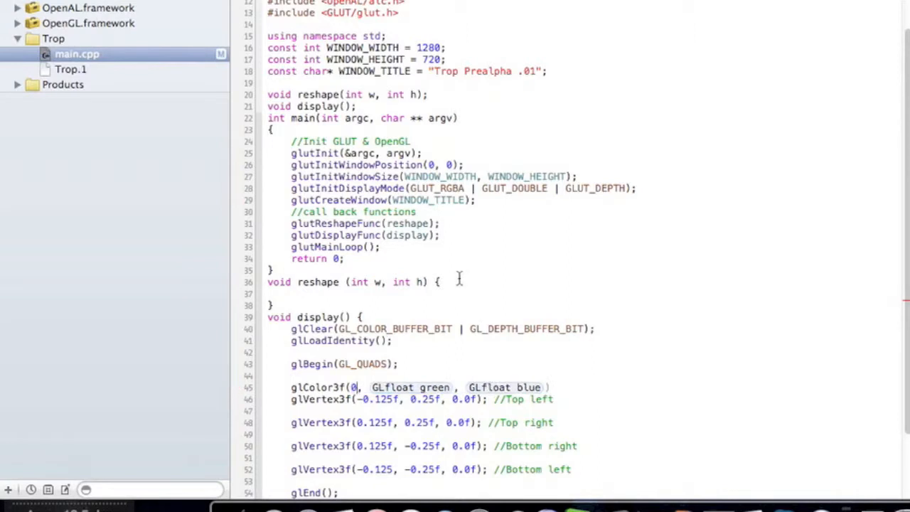
{"action": "type", "text": ".0f"}
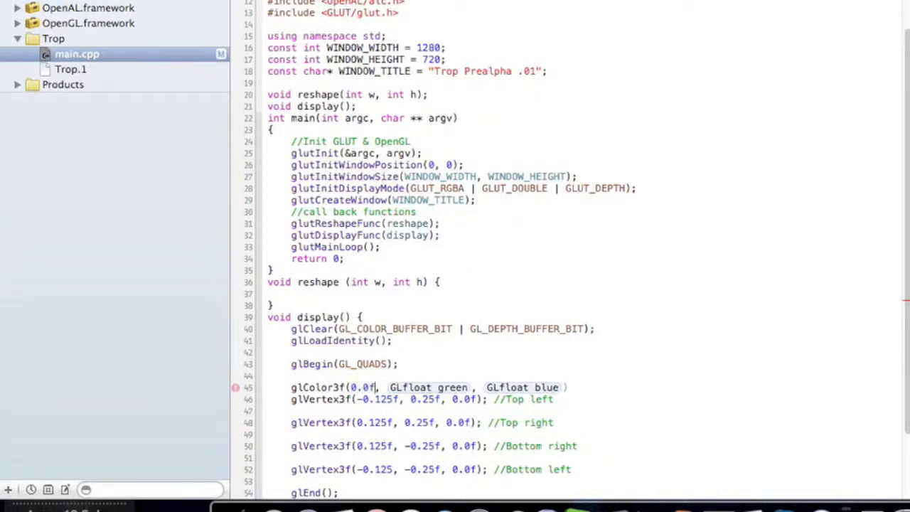
{"action": "double_click", "coordinate": [430, 386]}
{"action": "type", "text": "0.0f"}
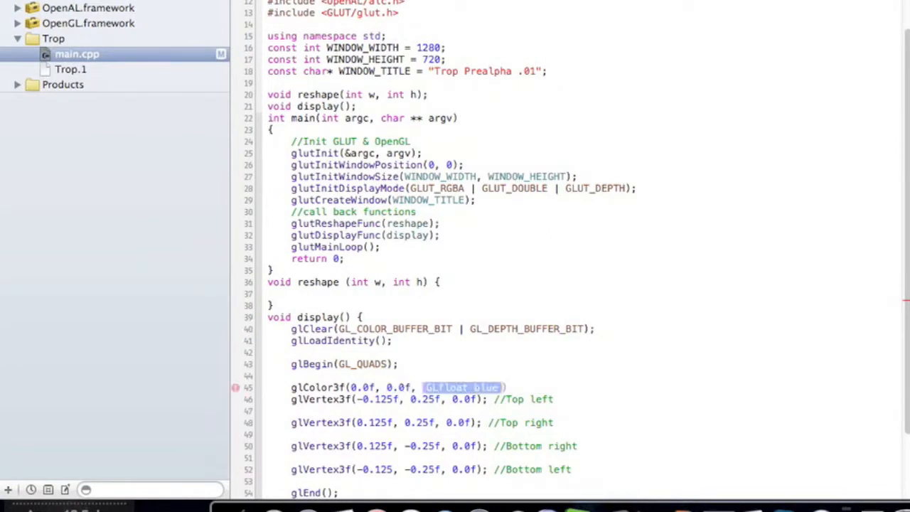
{"action": "type", "text": "1.0f);"}
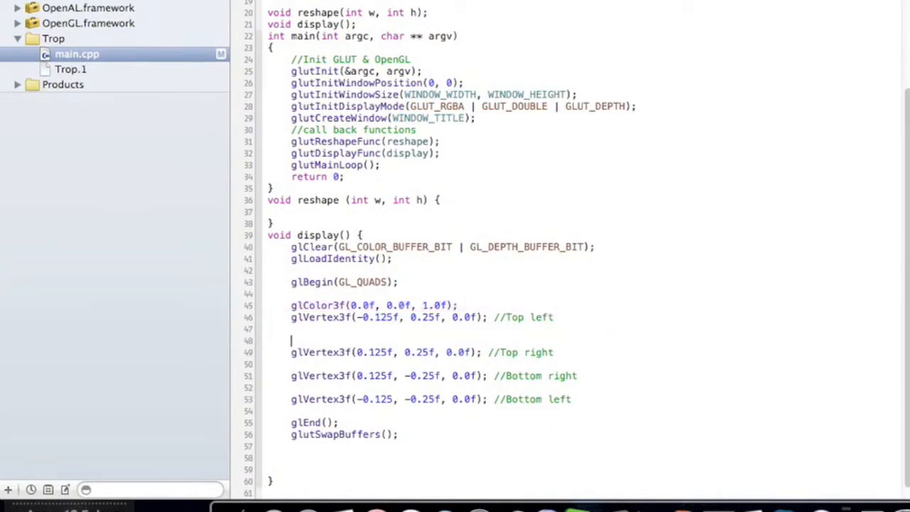
Step: Paste a glColor3f line before each remaining vertex and vary their colour values per vertex
{"action": "type", "text": "glColor3f(0.0f, 0.0f, 1.0f);"}
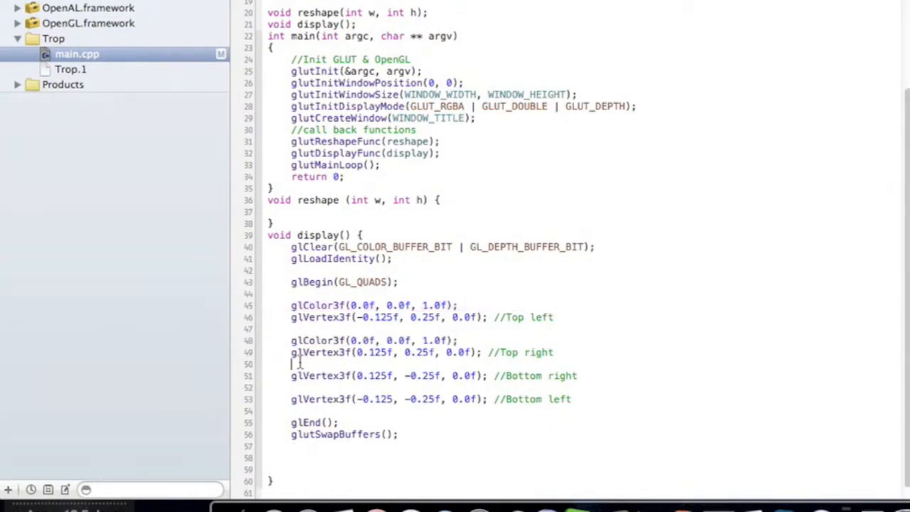
{"action": "type", "text": "glColor3f(0.0f, 0.0f, 1.0f);"}
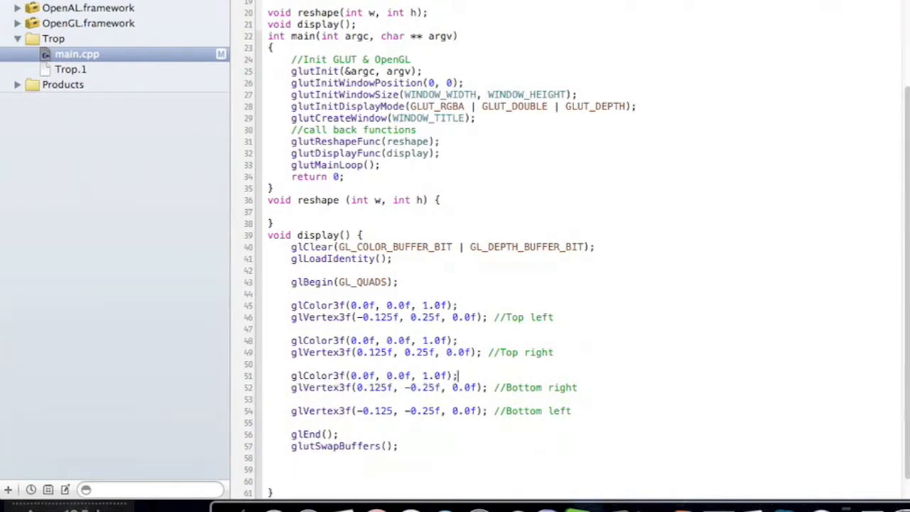
{"action": "key", "text": "enter"}
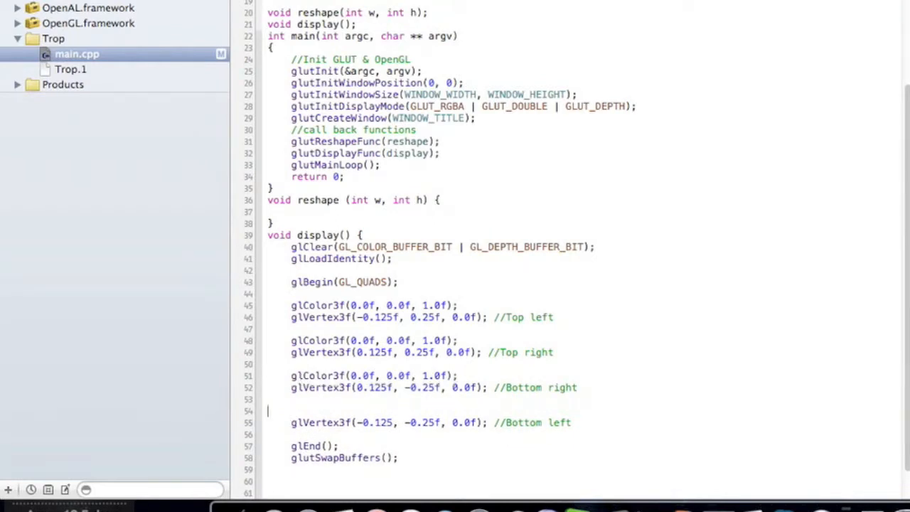
{"action": "type", "text": "glColor3f(0.0f, 0.0f, 1.0f);"}
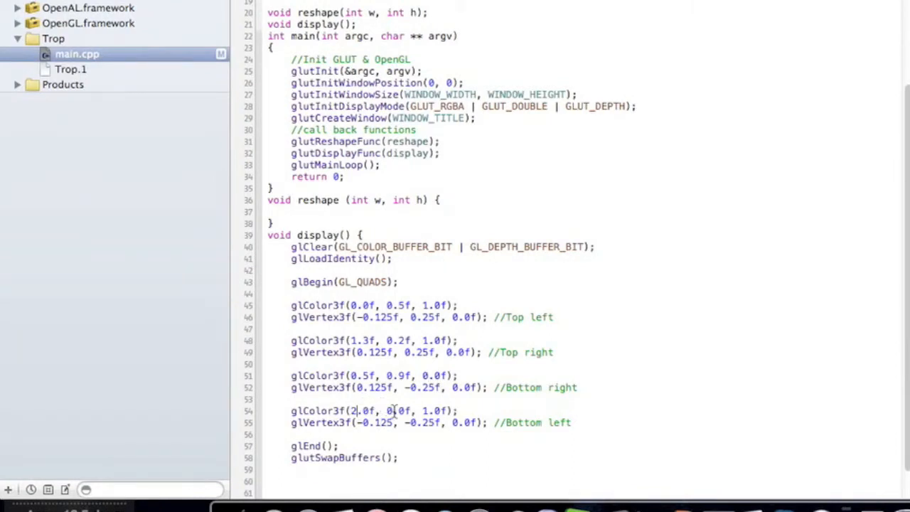
{"action": "type", "text": "3"}
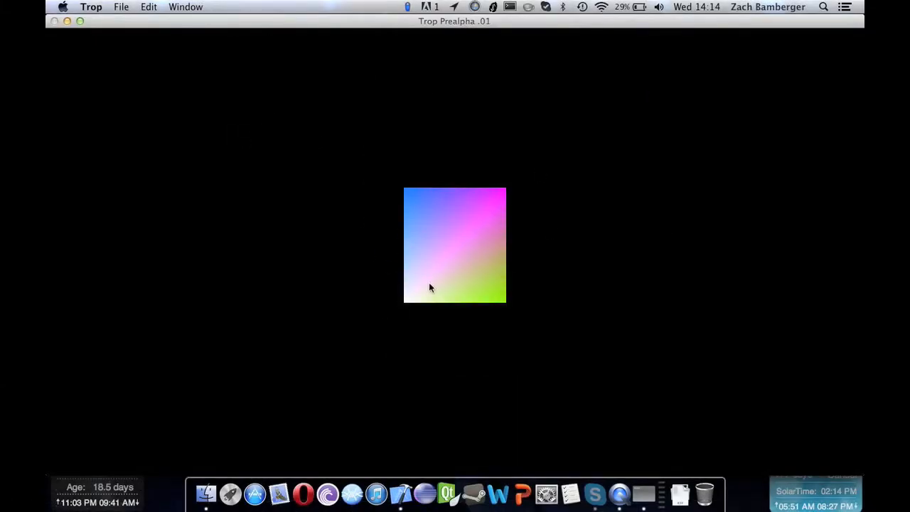
{"action": "mouse_move", "coordinate": [102, 71]}
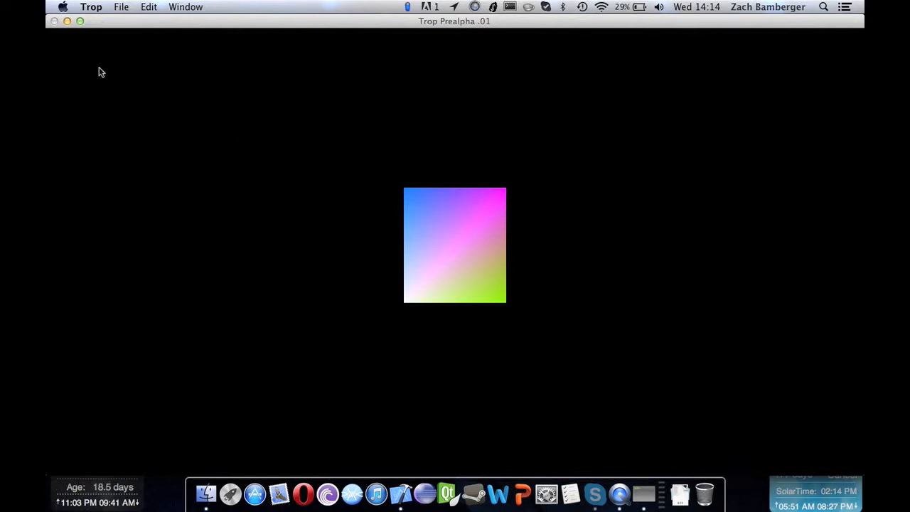
{"action": "mouse_move", "coordinate": [190, 122]}
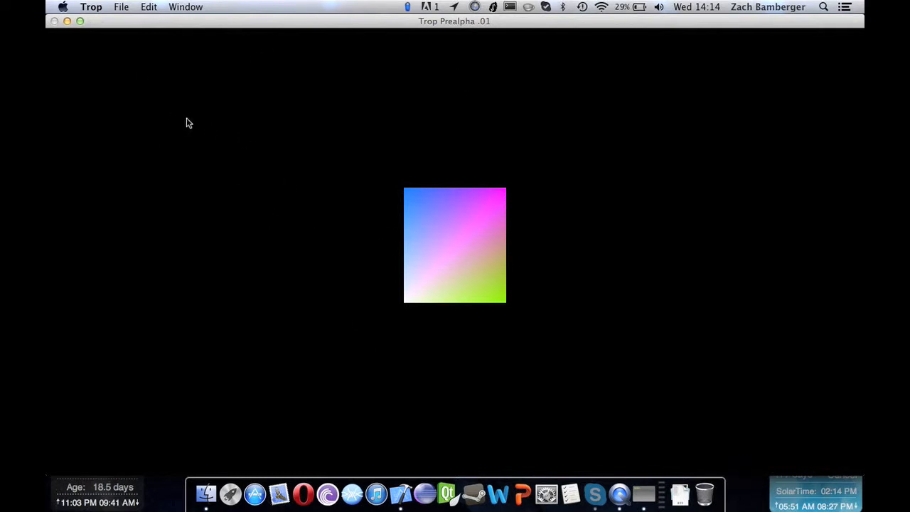